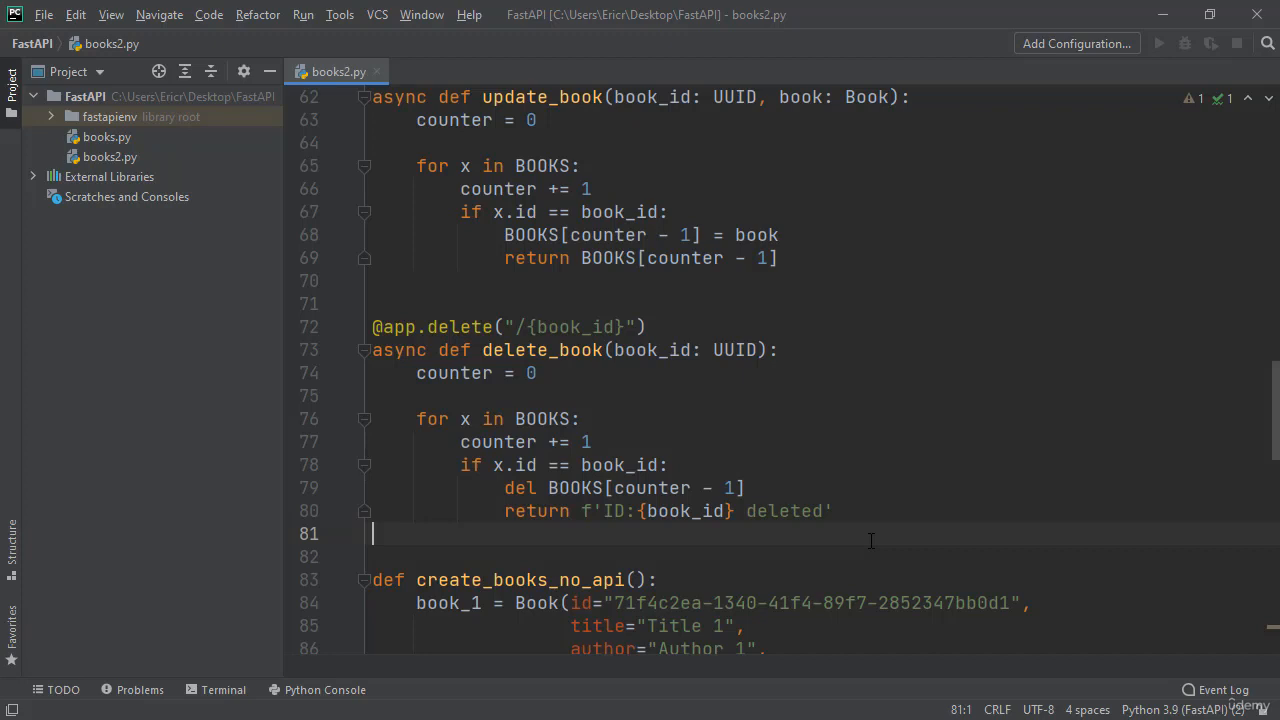
Step: Add HTTPException to the fastapi import and open a new line after delete_book's loop
scroll(down, 3)
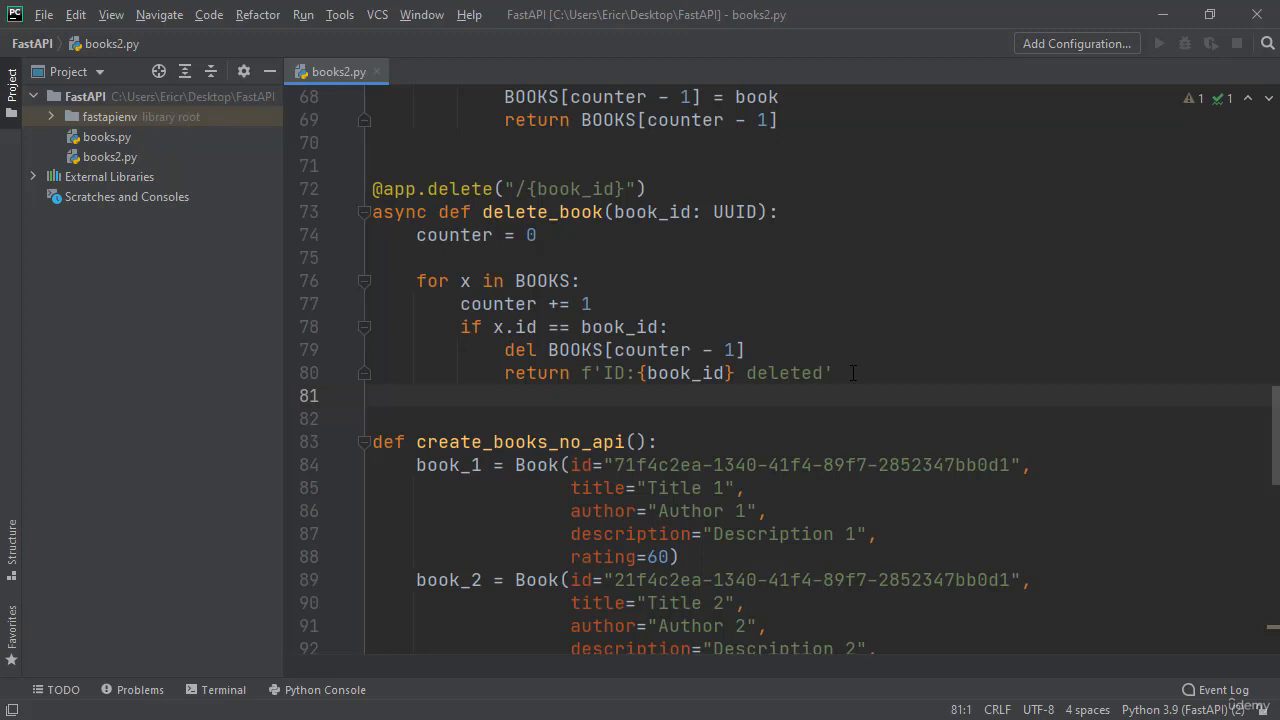
mouse_move(755, 403)
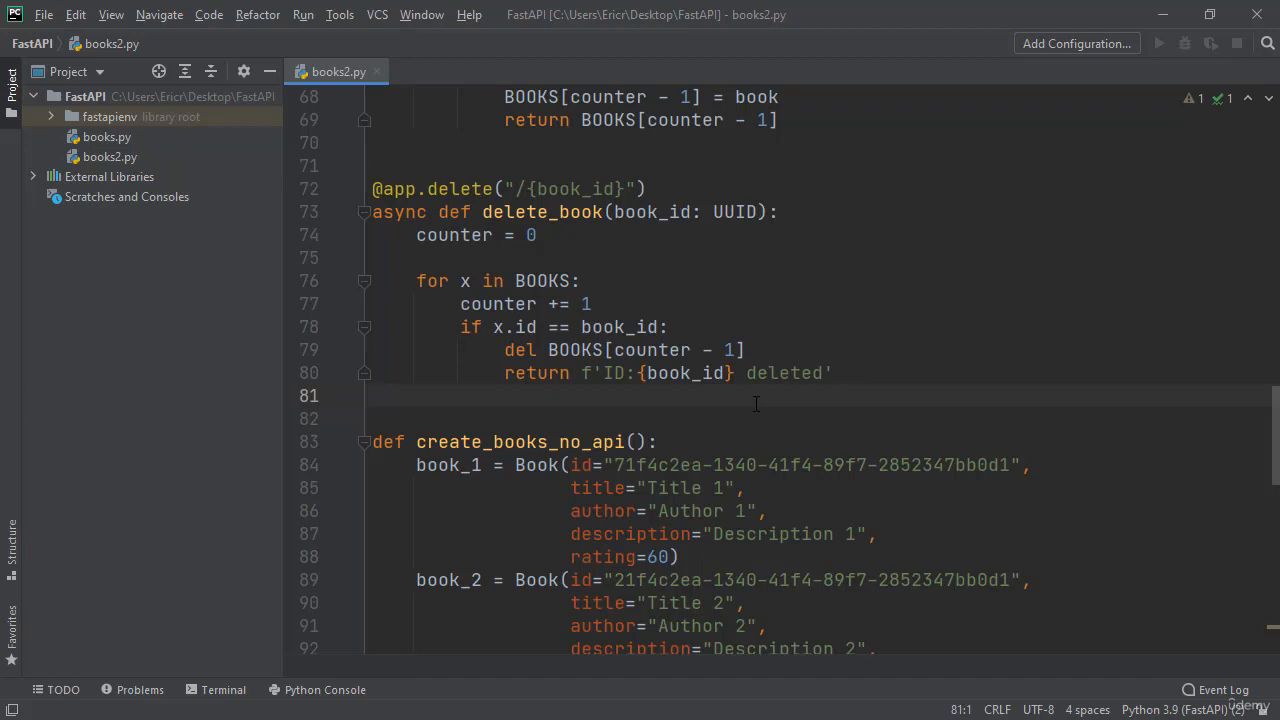
scroll(up, 3)
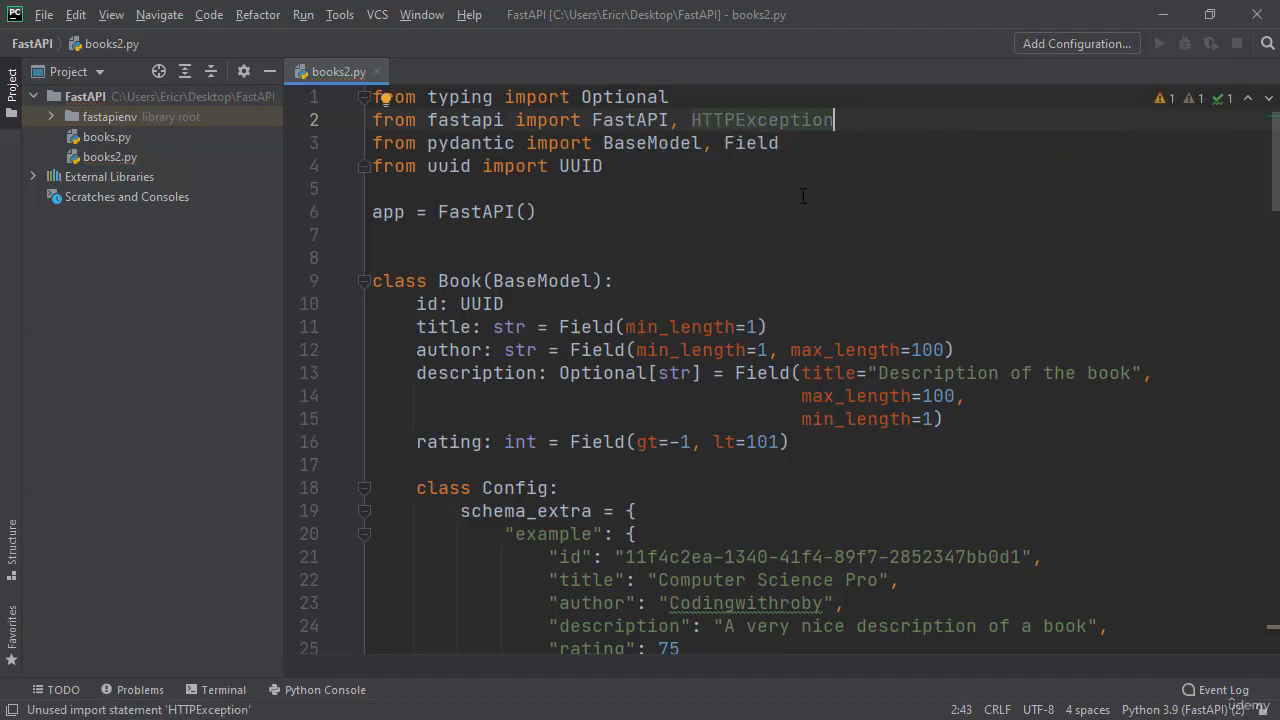
scroll(down, 3)
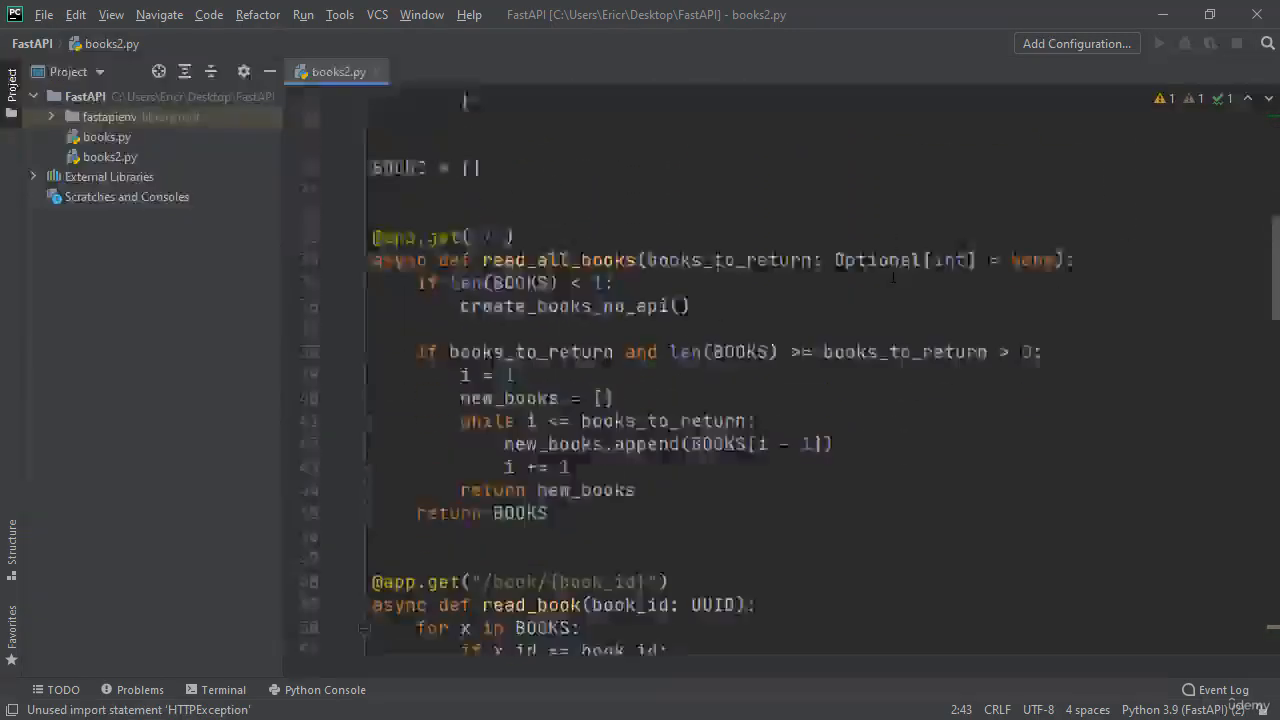
scroll(down, 3)
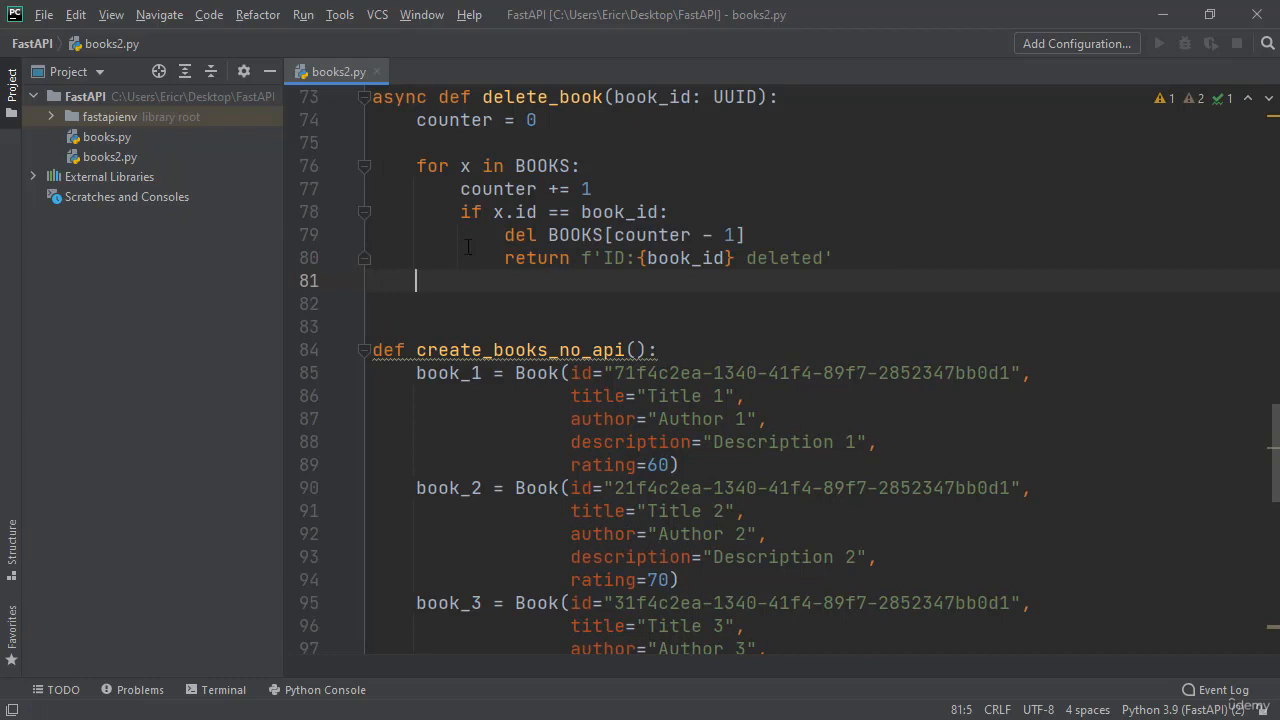
mouse_move(437, 290)
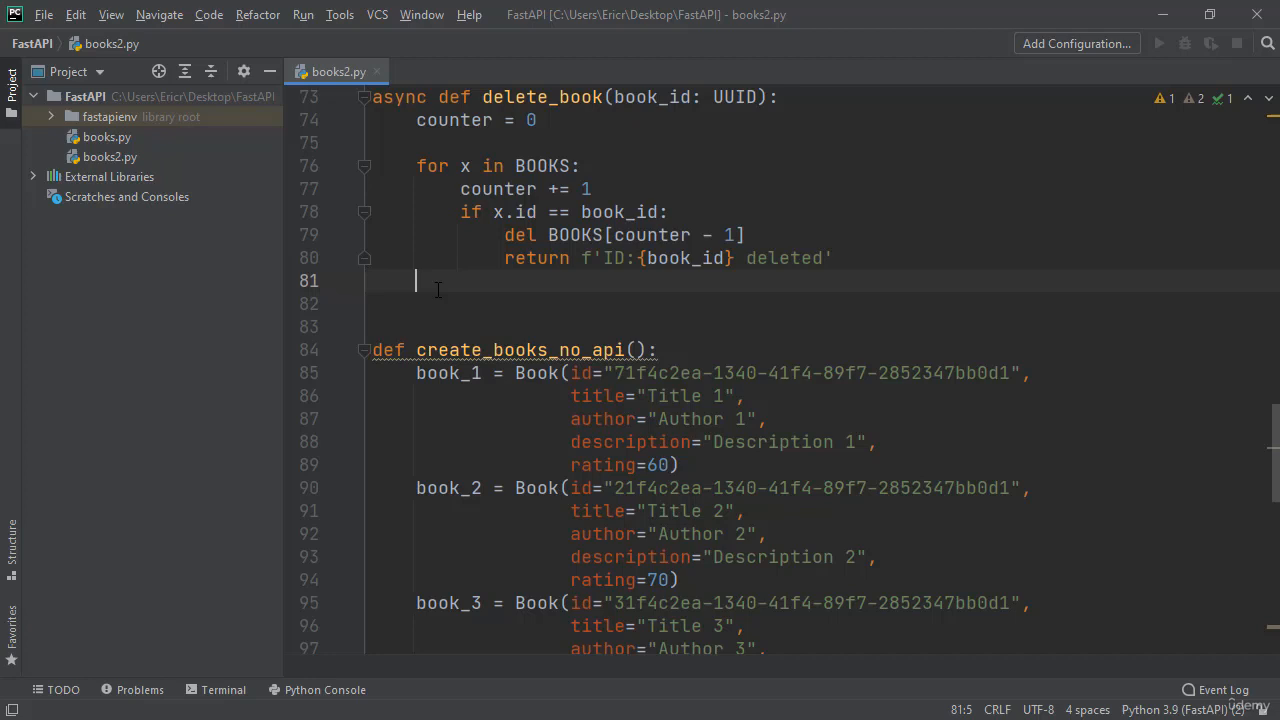
Step: End delete_book with raise HTTPException(status_code=404, detail="Book not found")
text(raise)
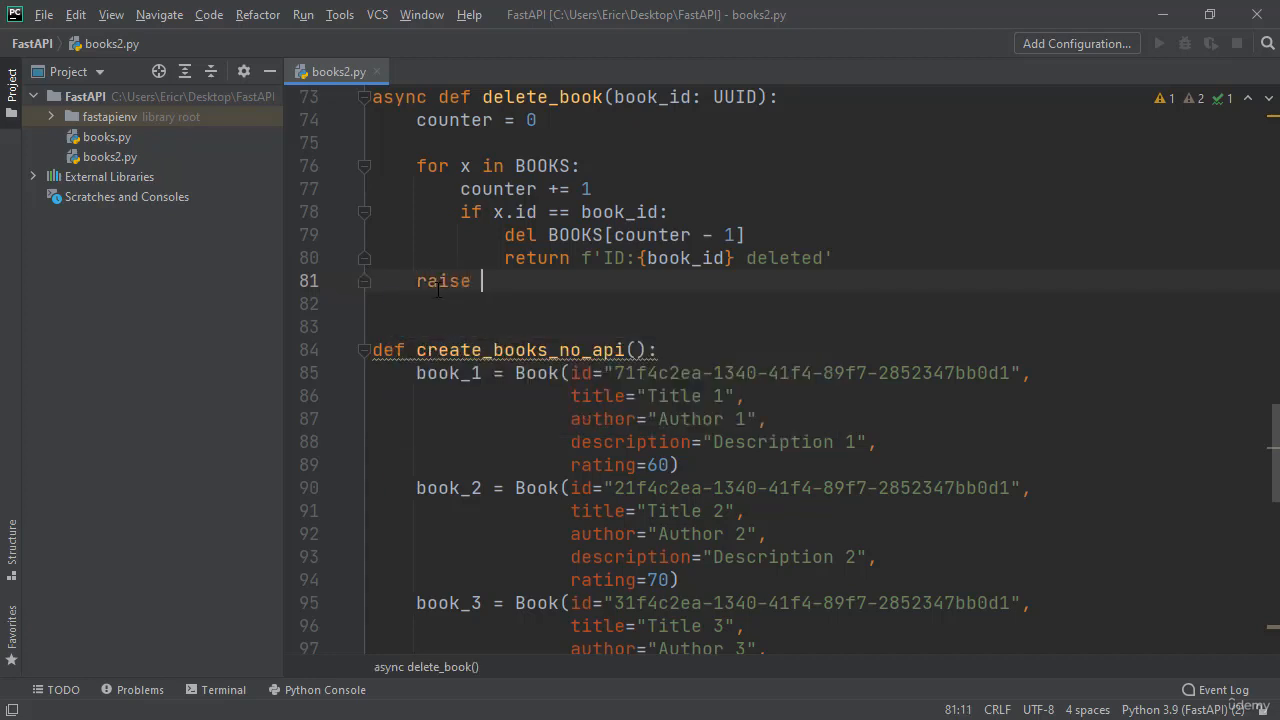
text(HTTPException)
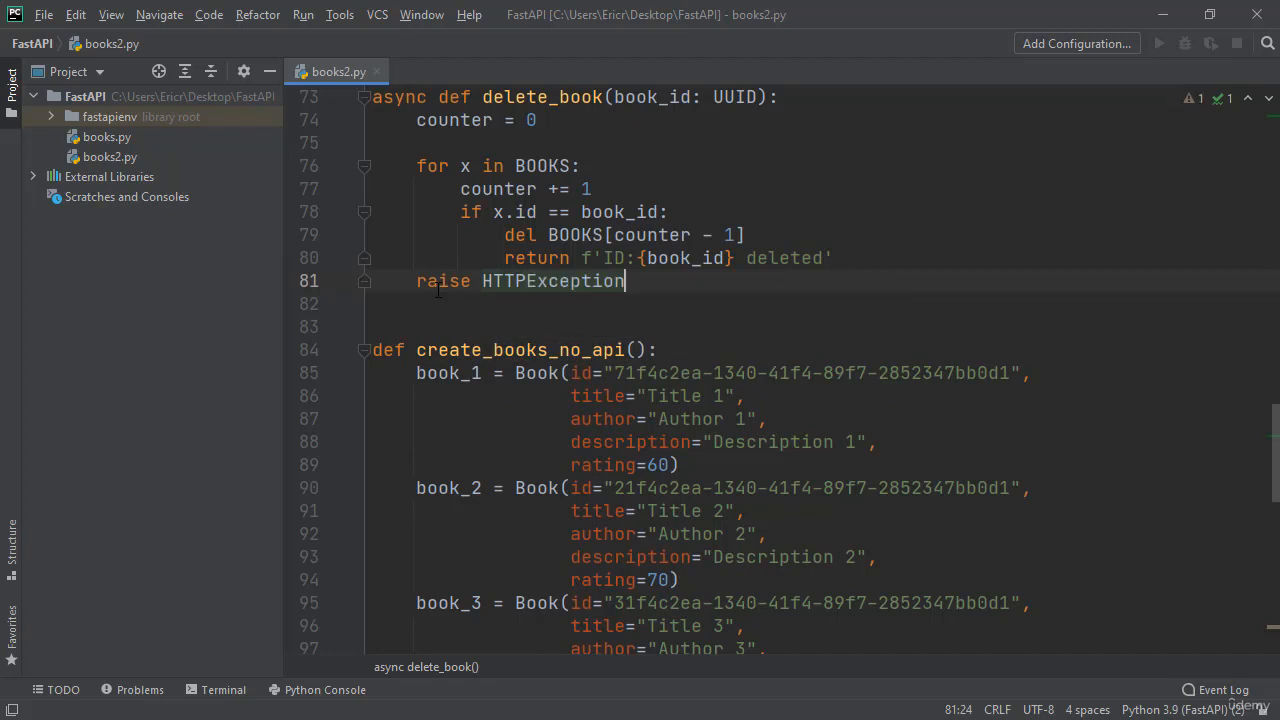
text((s)
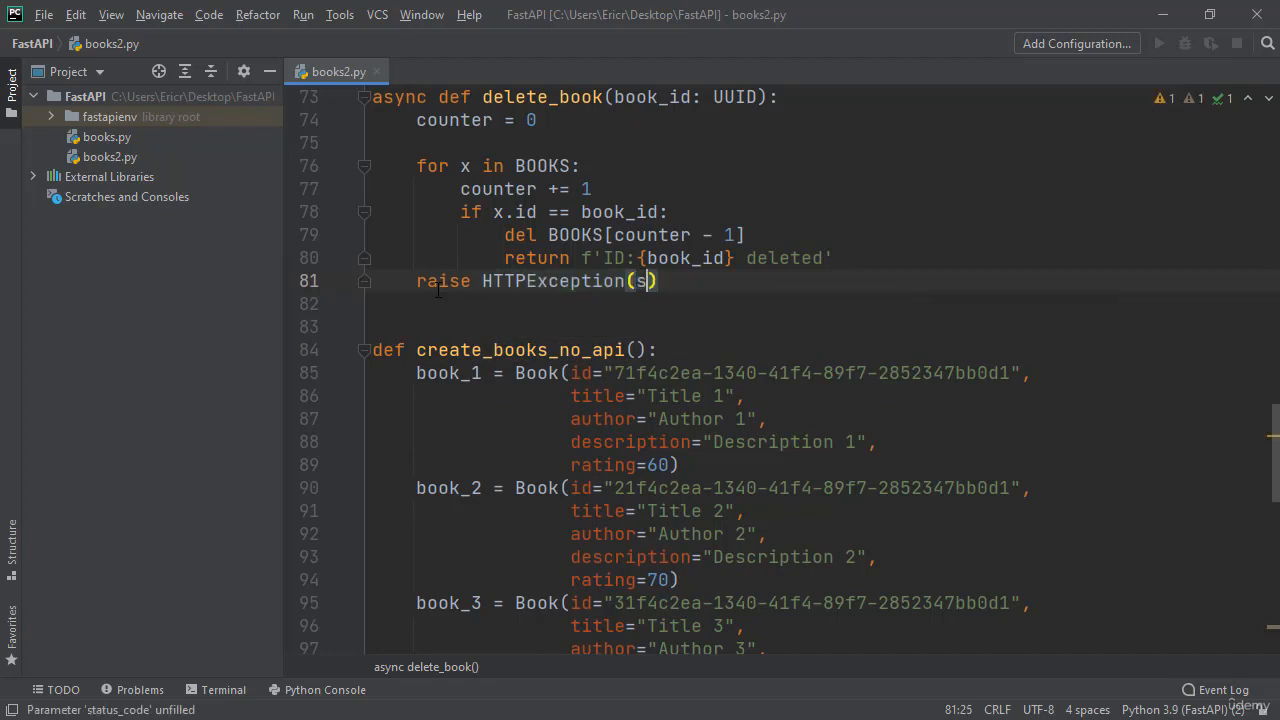
text(tatus_code=)
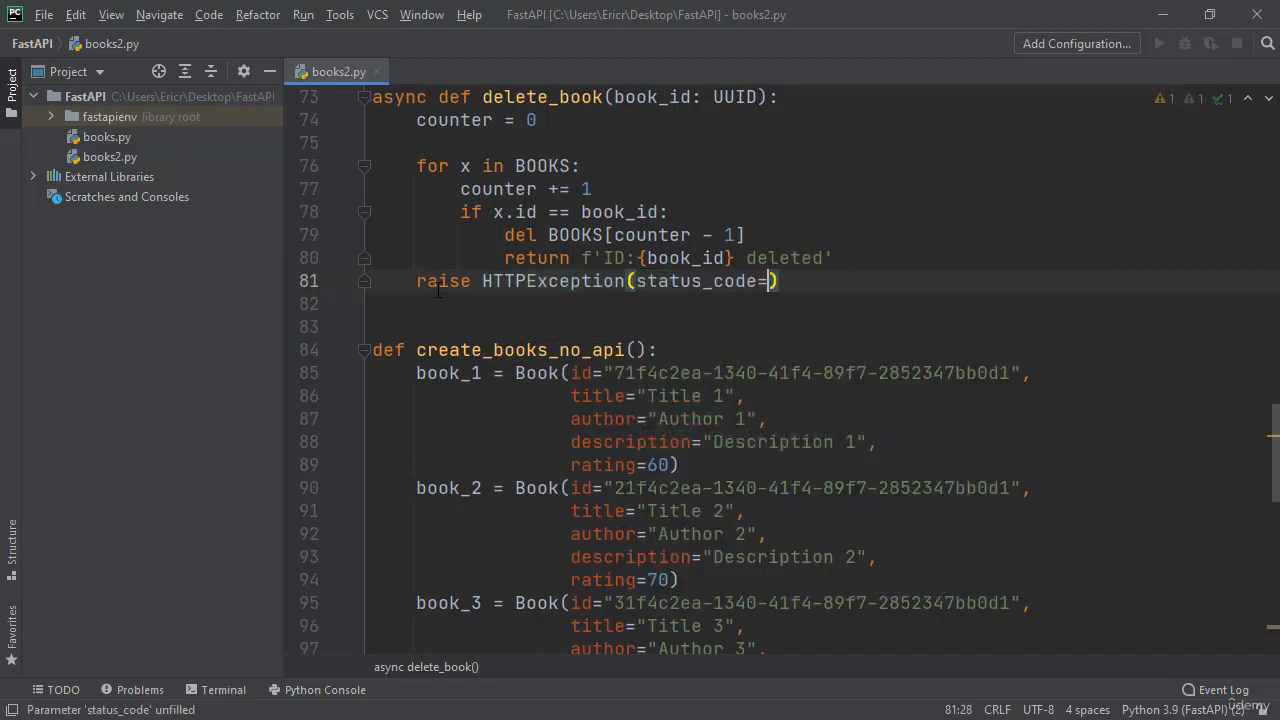
text(404,)
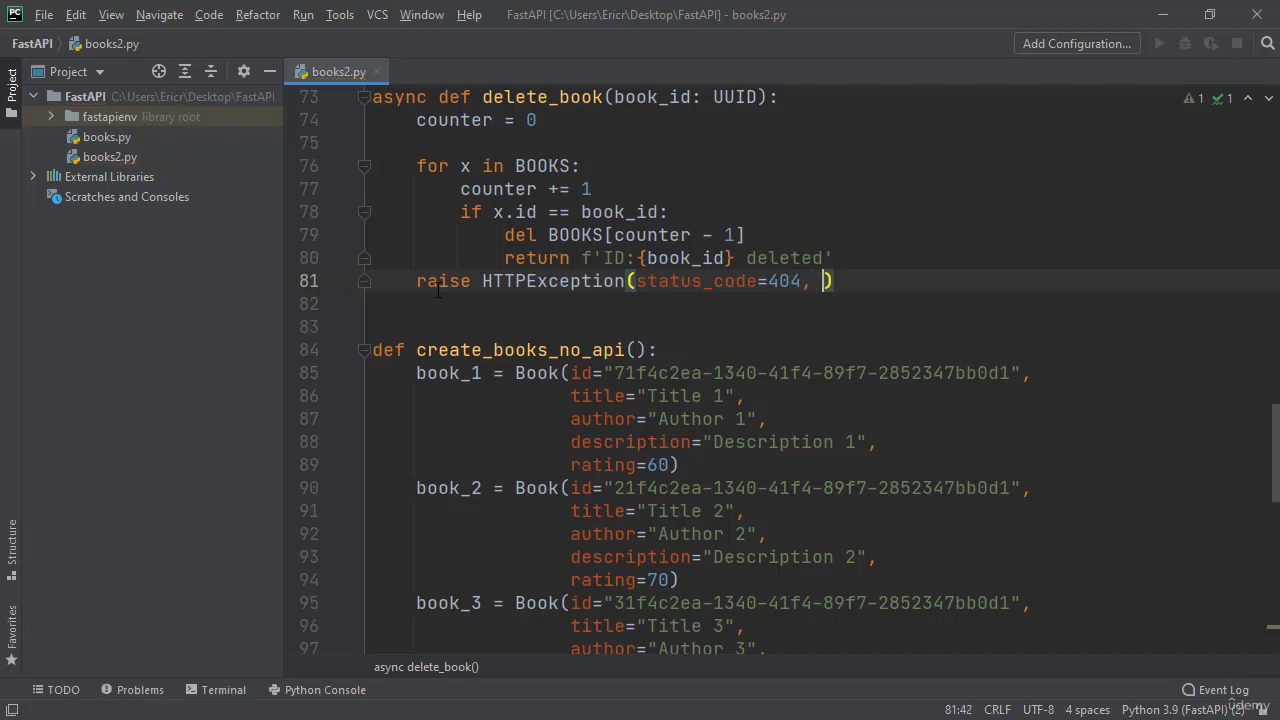
text(detail=)
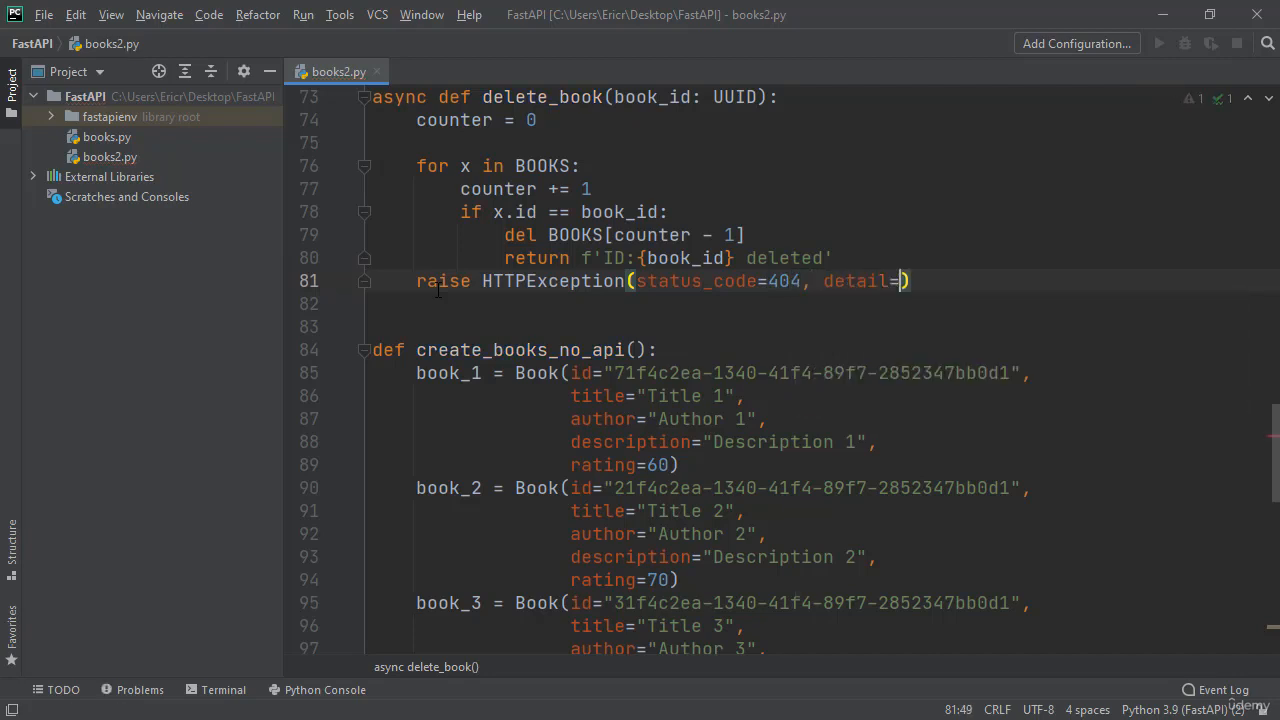
text("Book not found)
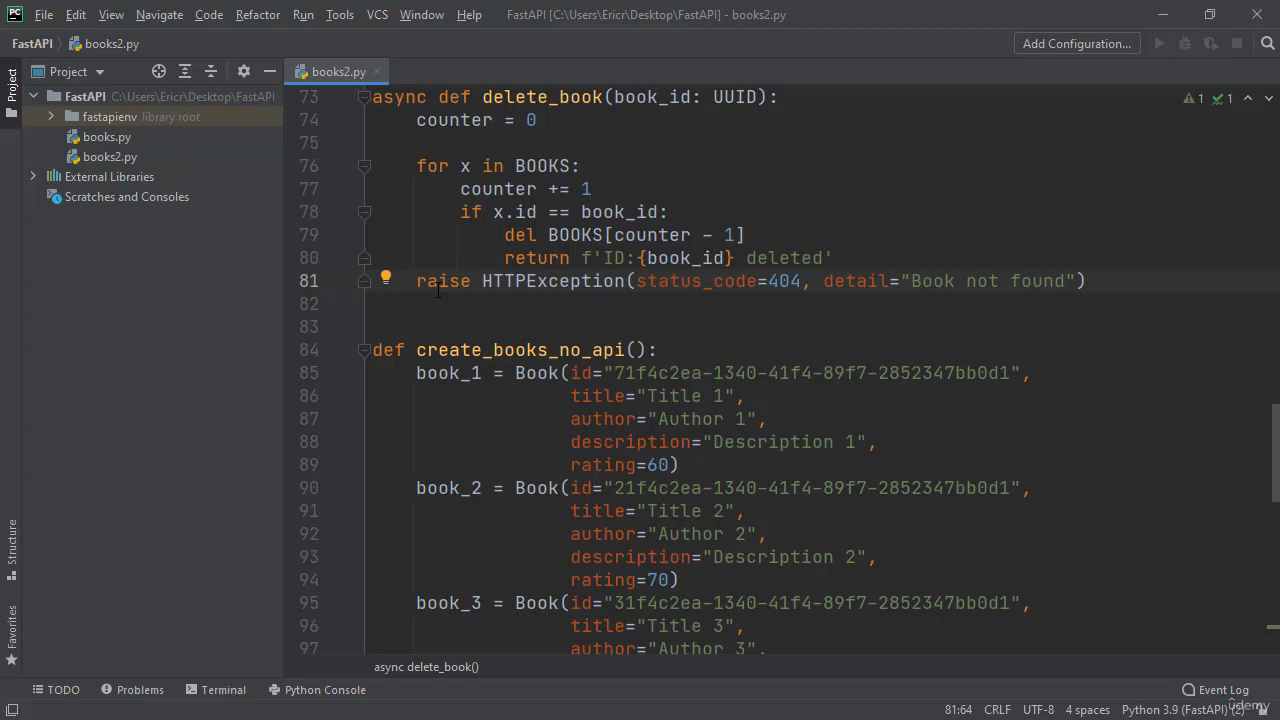
mouse_move(408, 300)
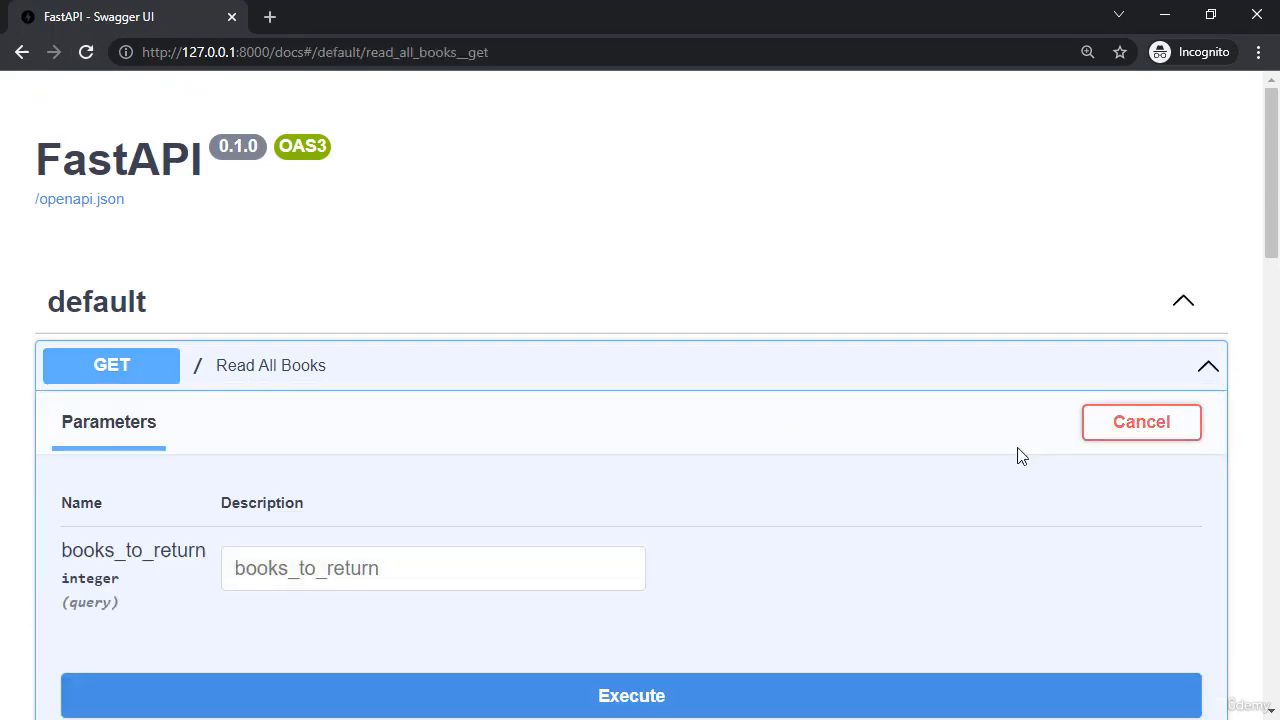
Step: Execute Read All Books and copy the second book's id from the response
click(631, 695)
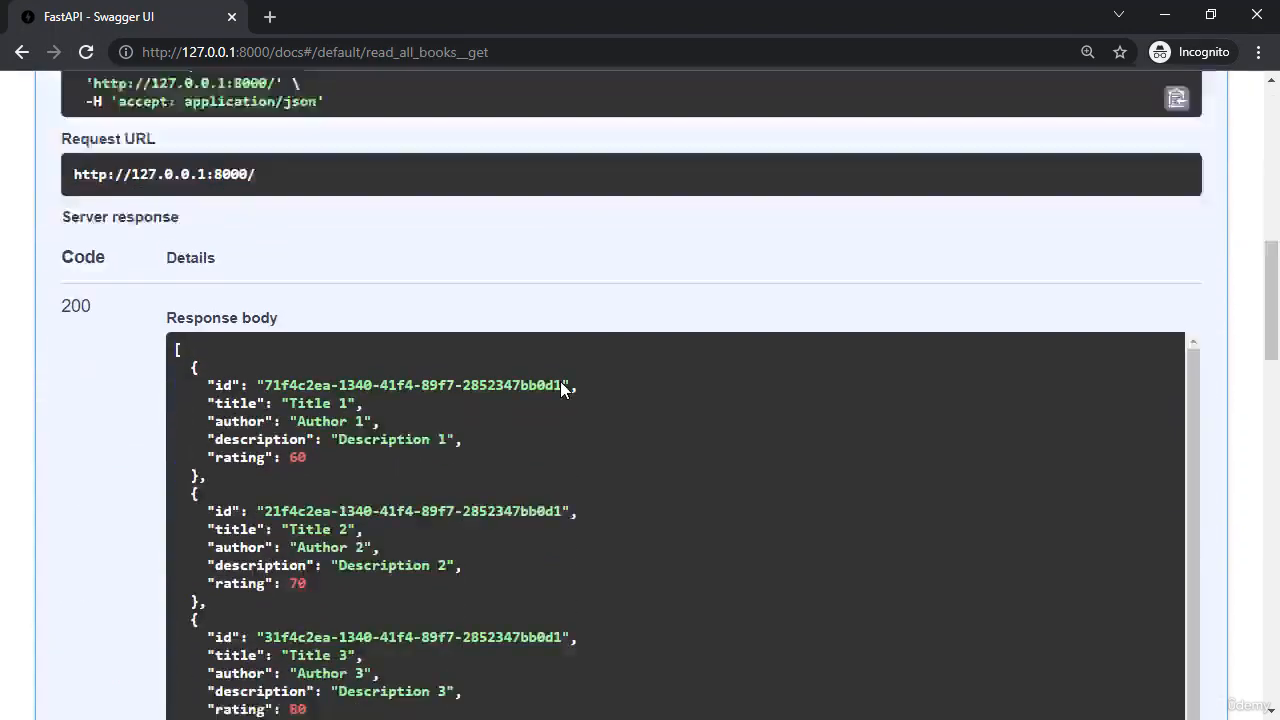
scroll(down, 3)
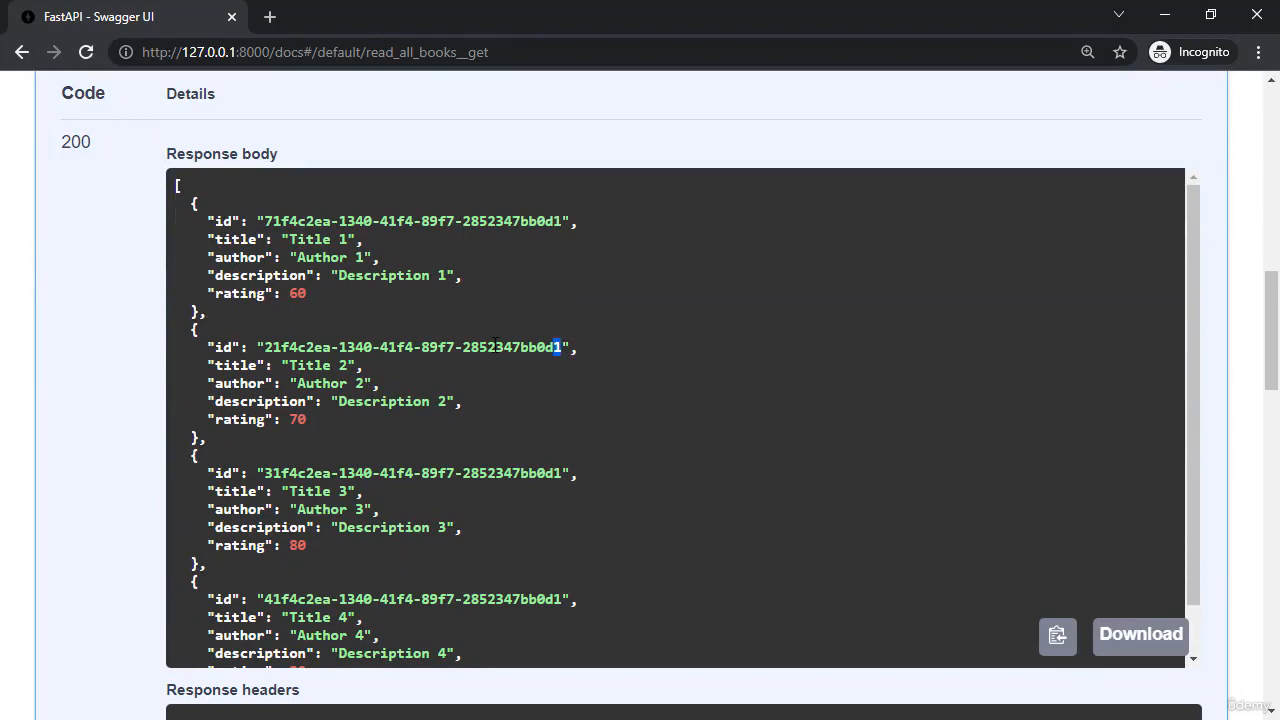
double_click(410, 347)
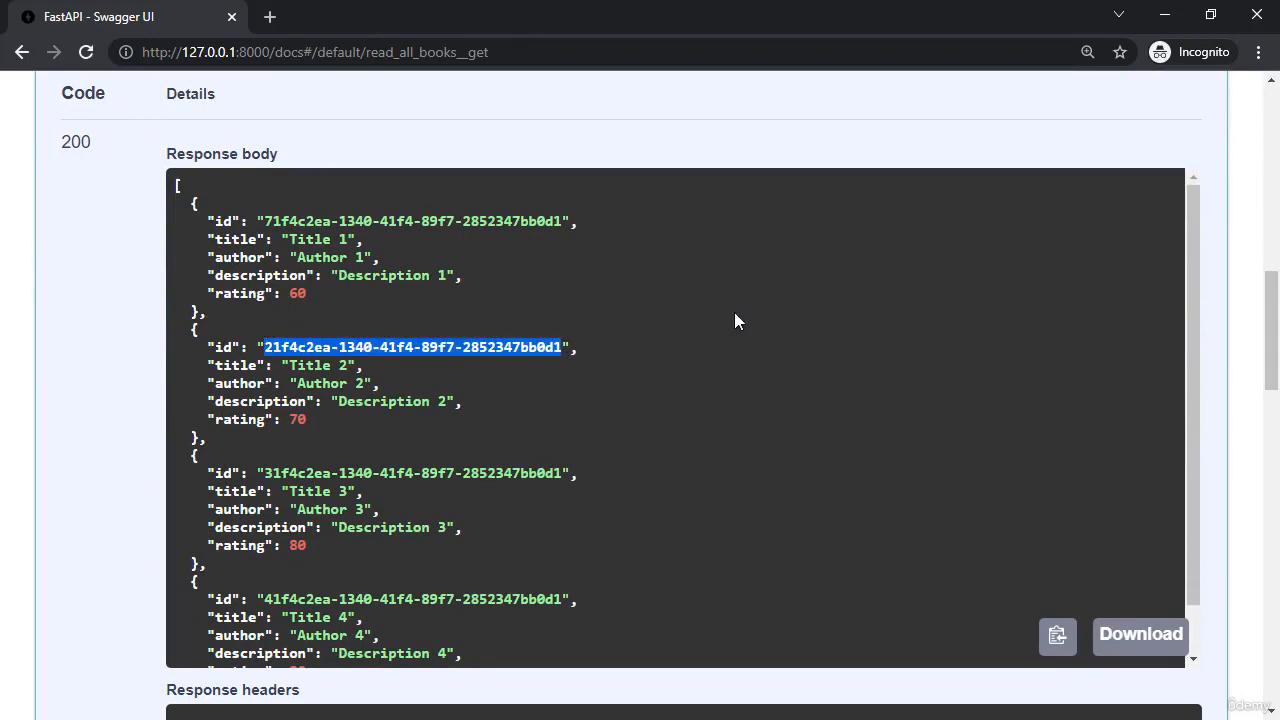
scroll(down, 3)
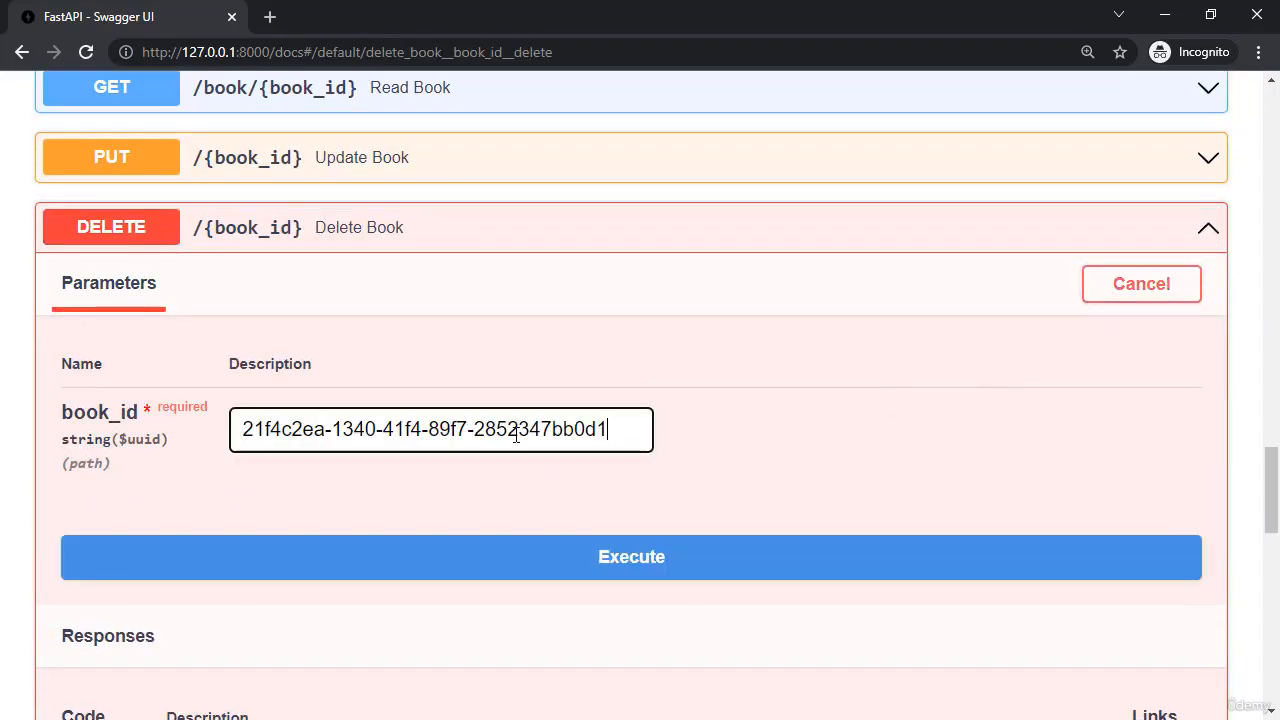
Step: Execute Delete Book with the copied id and view the 404 "Book not found" body
click(631, 557)
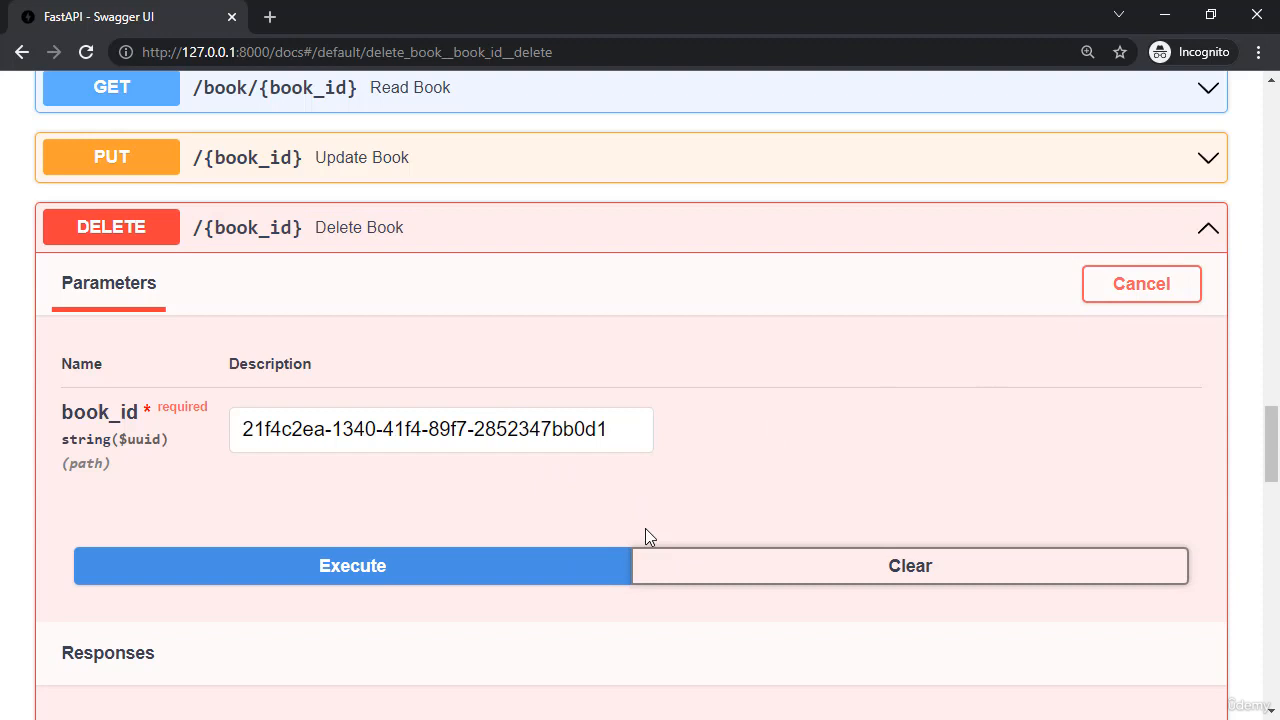
click(352, 565)
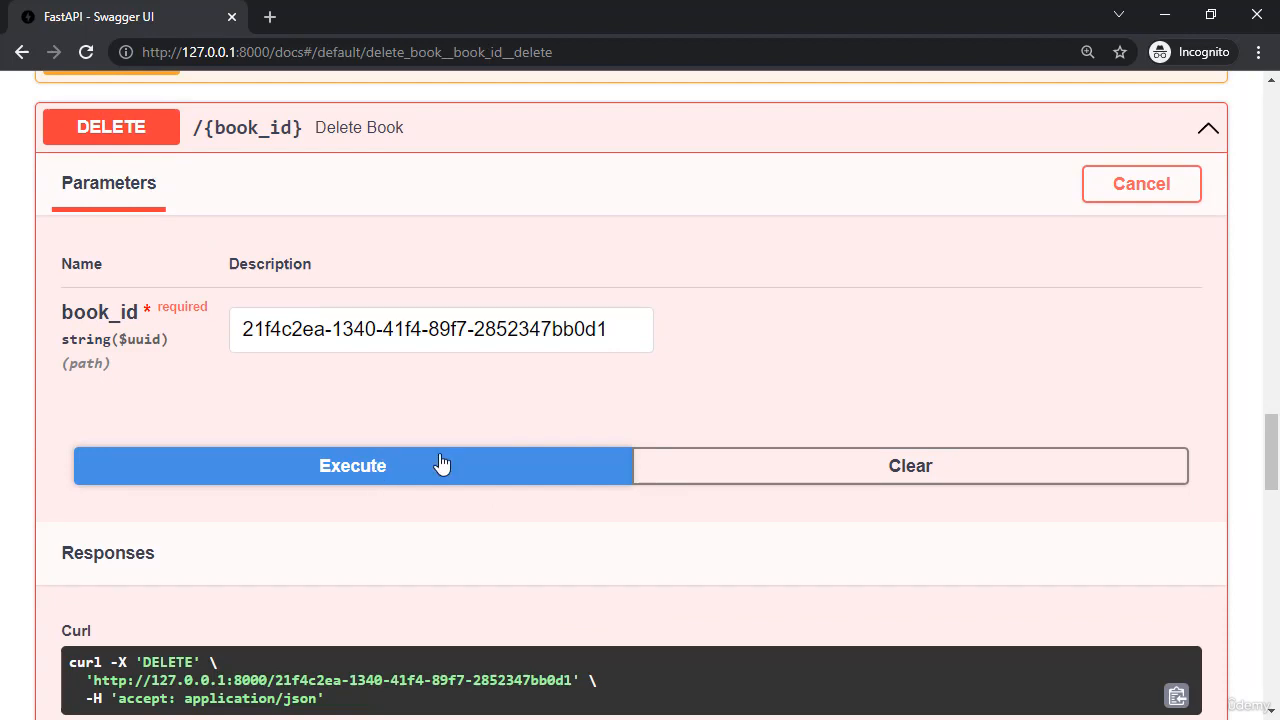
click(352, 465)
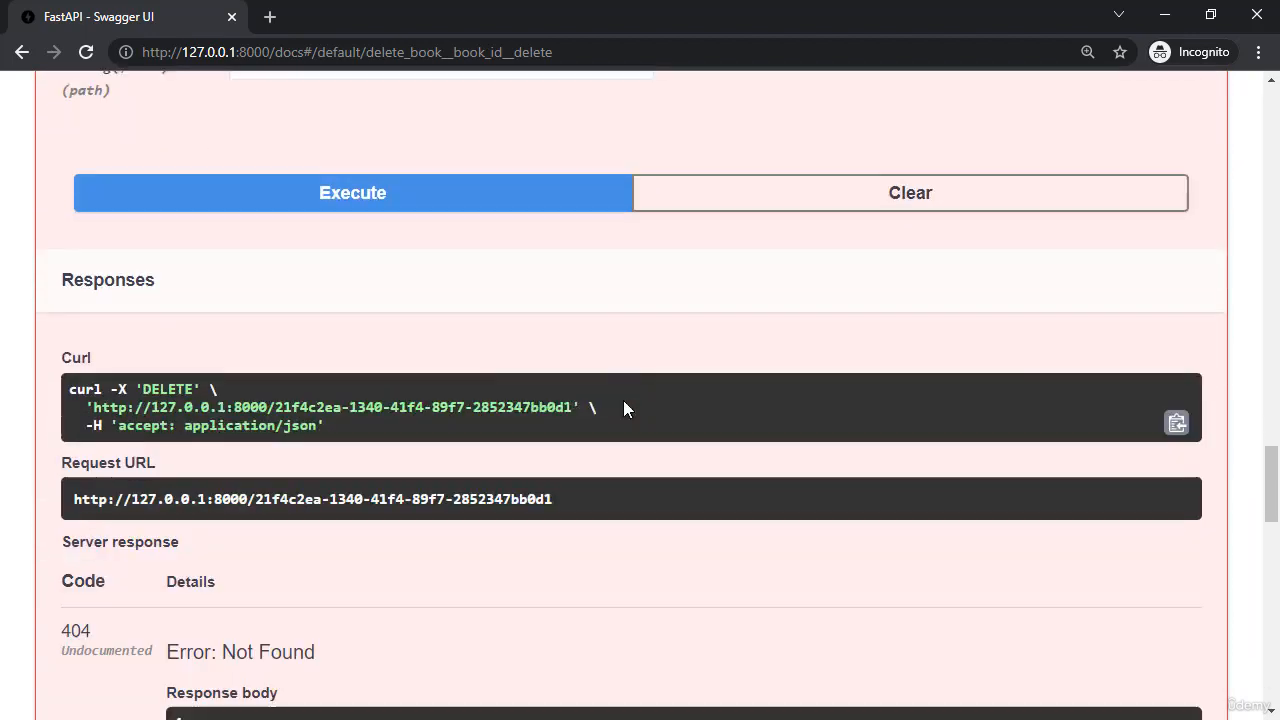
scroll(down, 3)
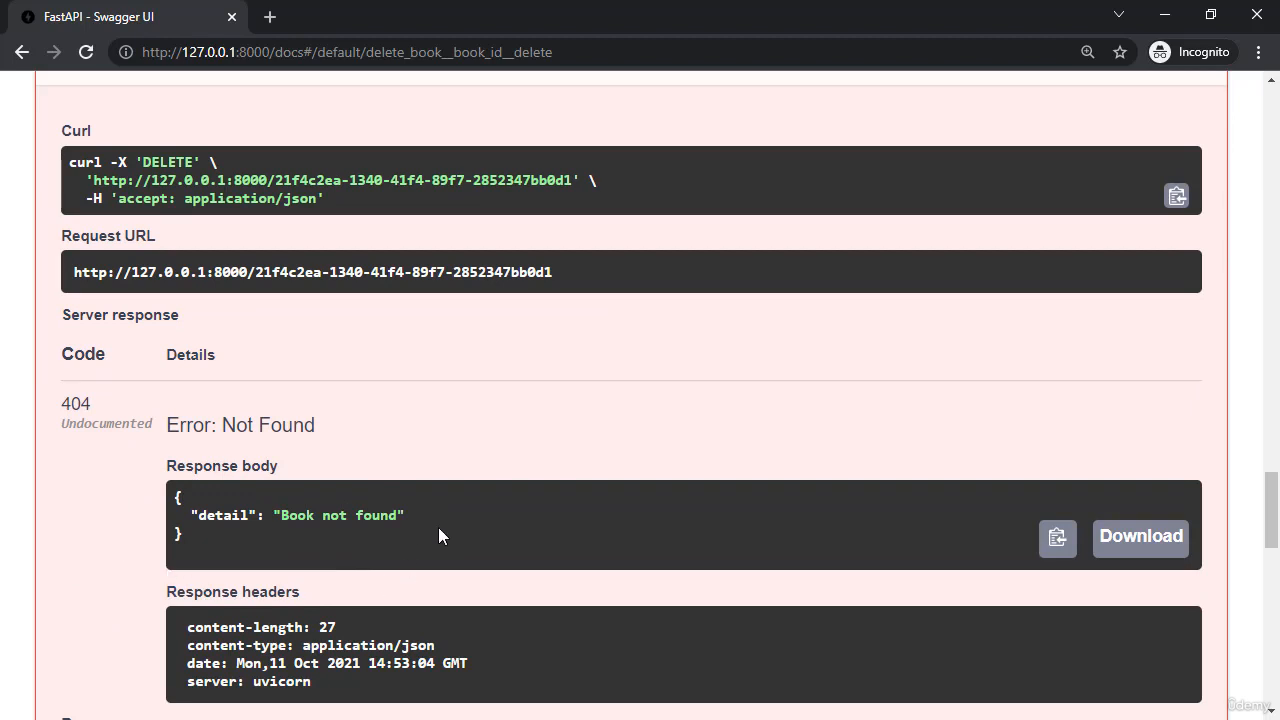
mouse_move(85, 393)
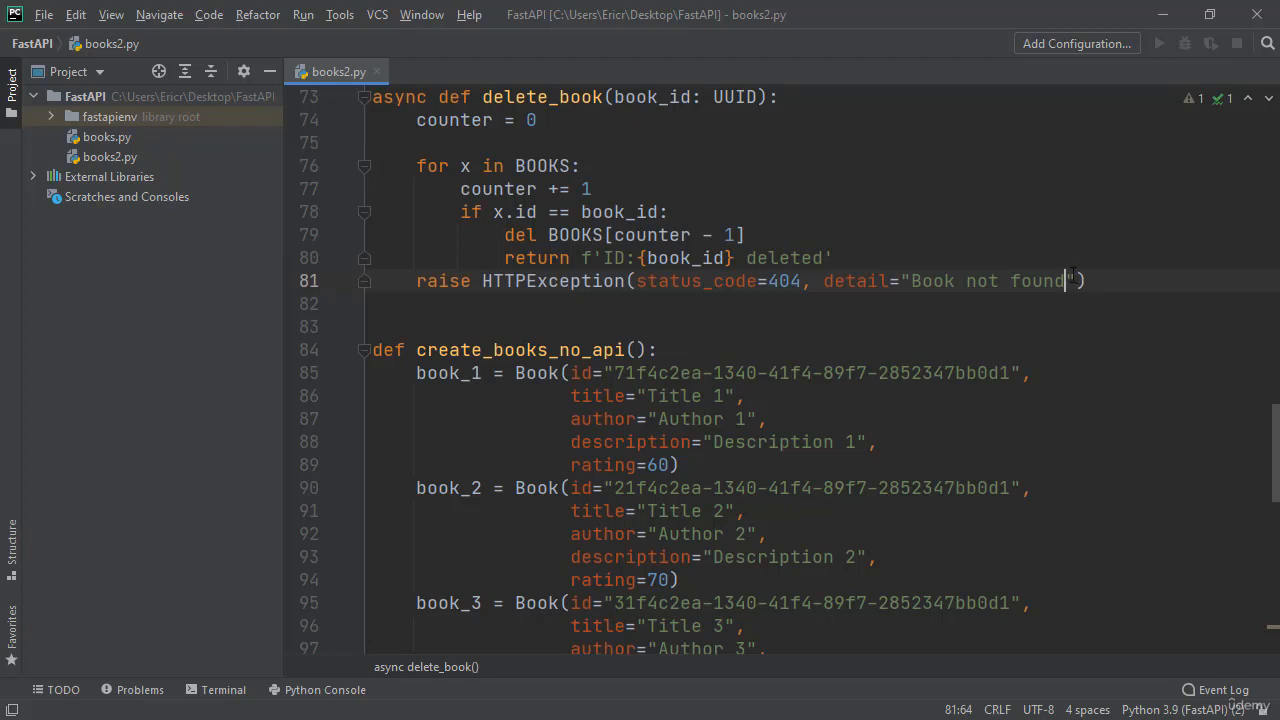
Step: Add headers={"X-Header-Error": "Nothing to be seen at the UUID"} to delete_book's HTTPException
text(,)
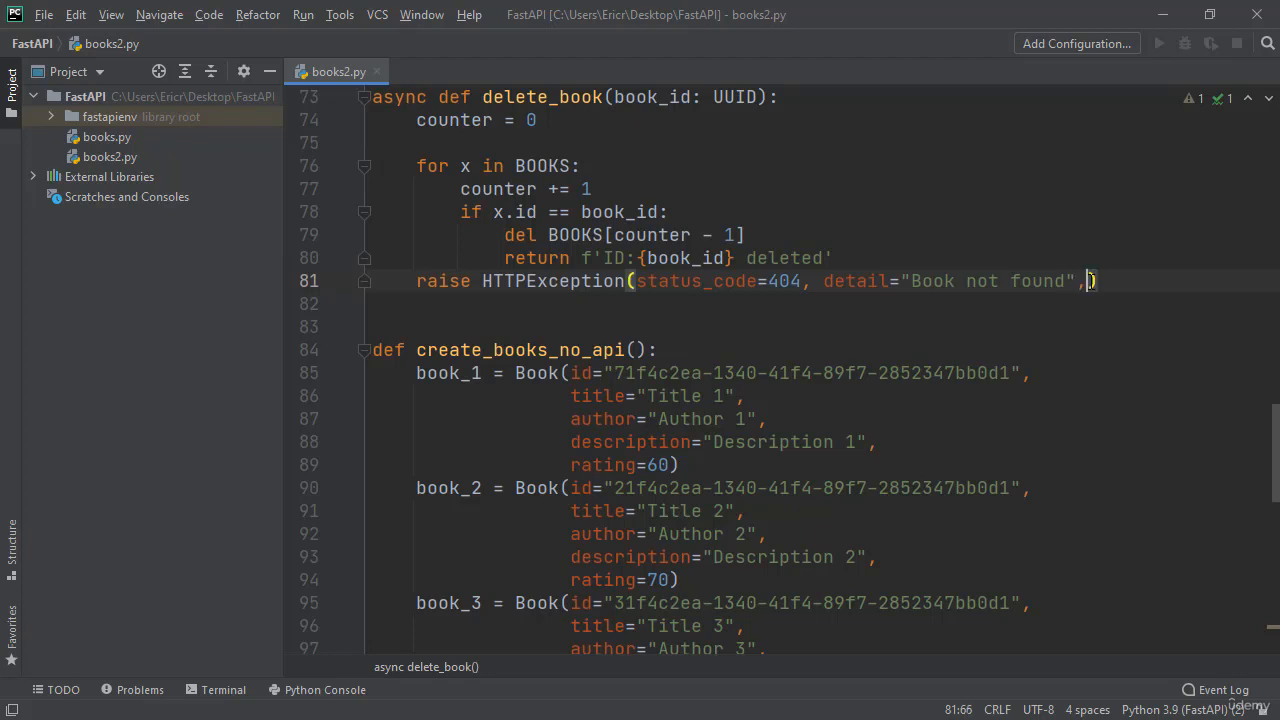
key(Enter)
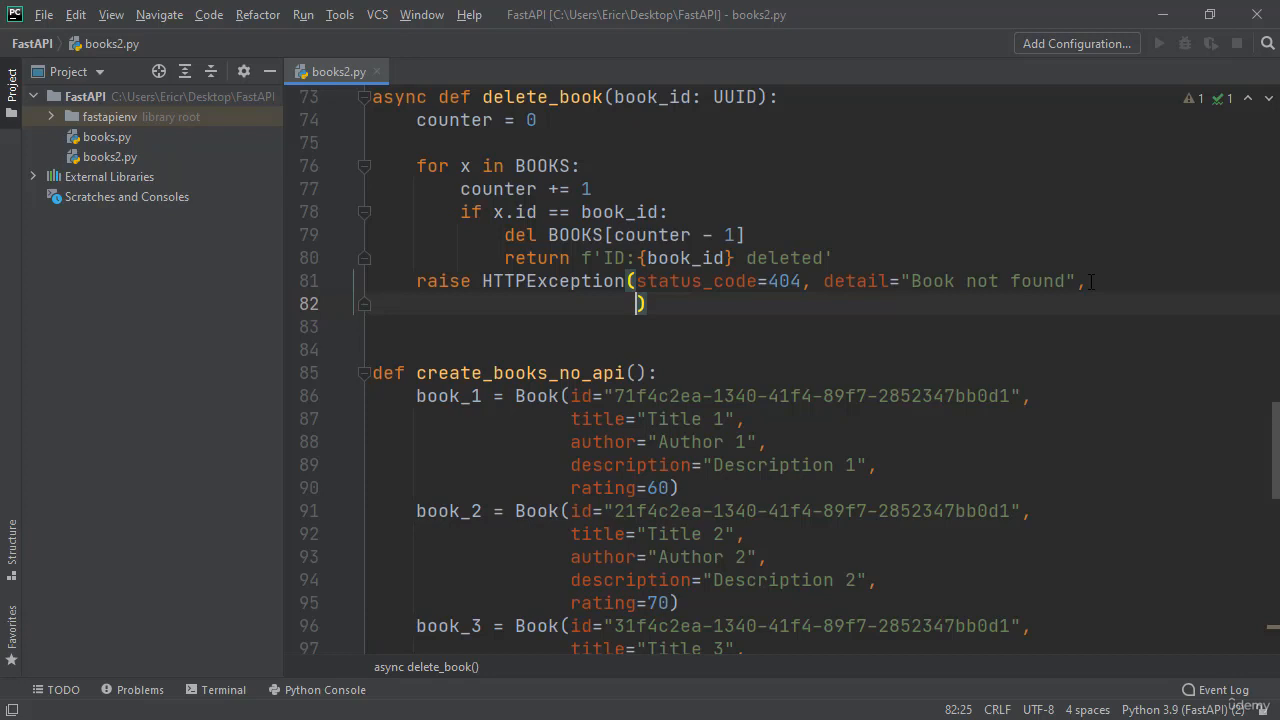
text(h)
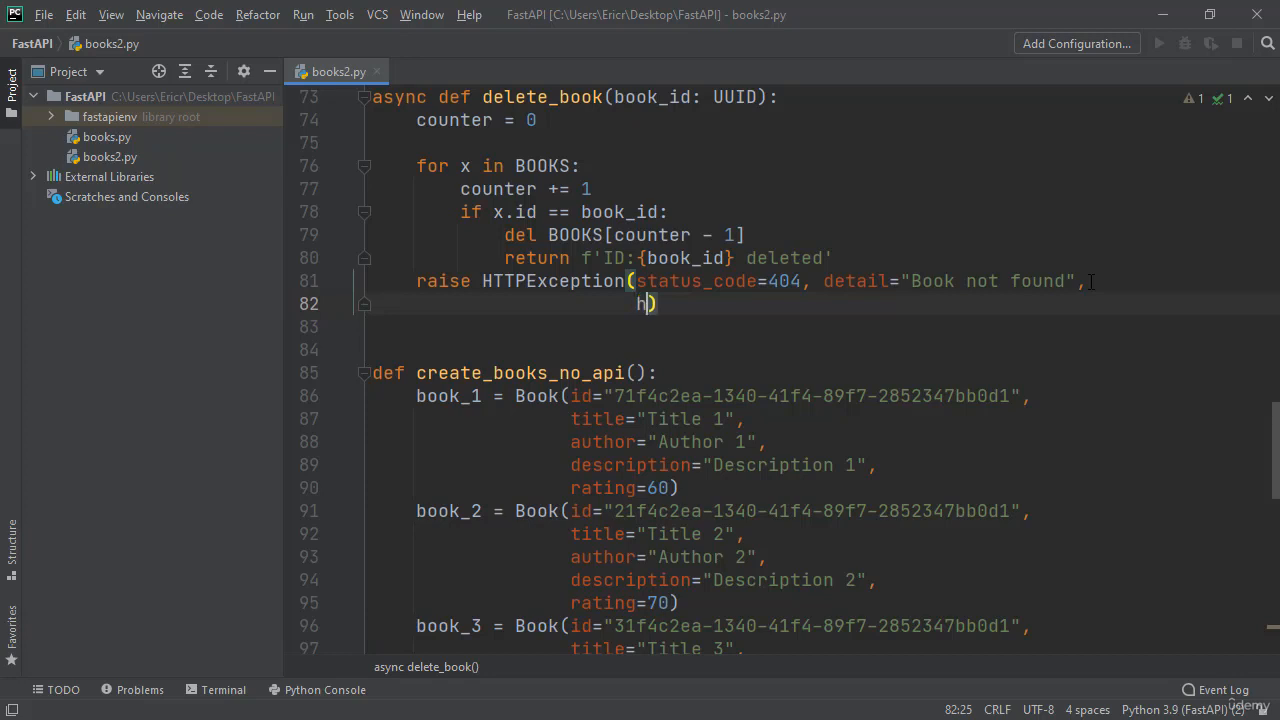
text(eaders=)
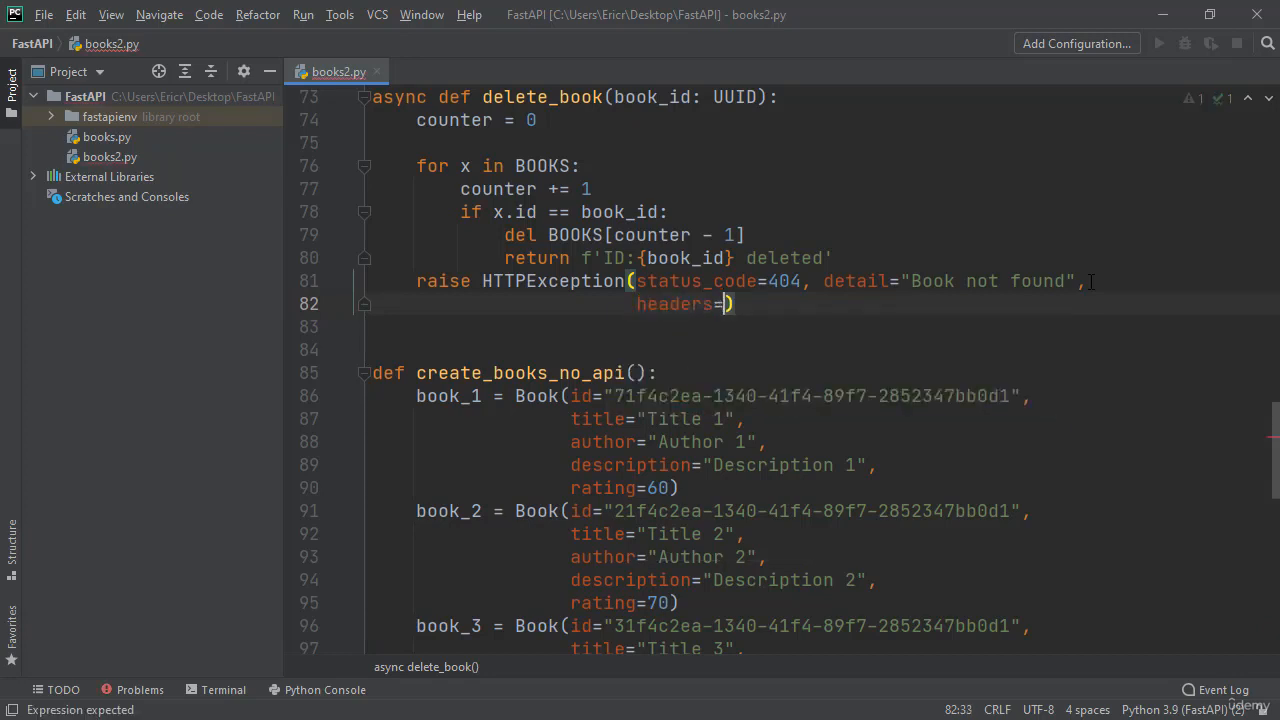
text({"X)
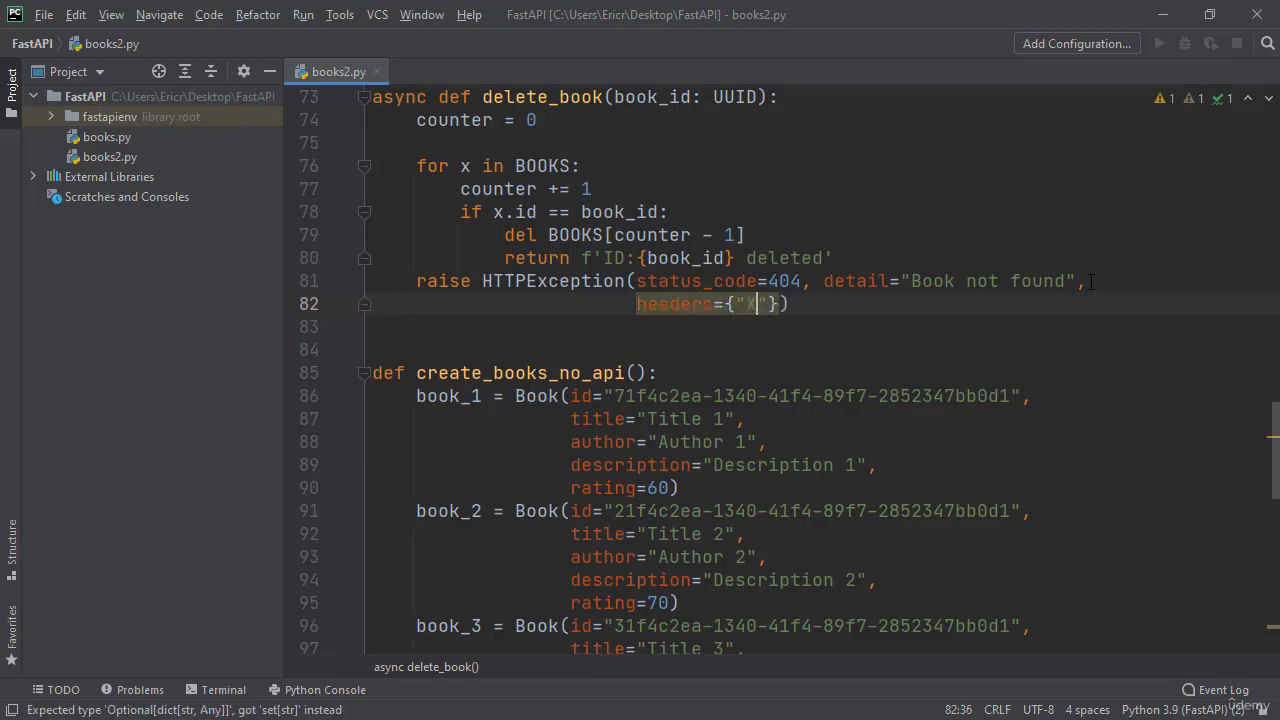
text(-Header-Error)
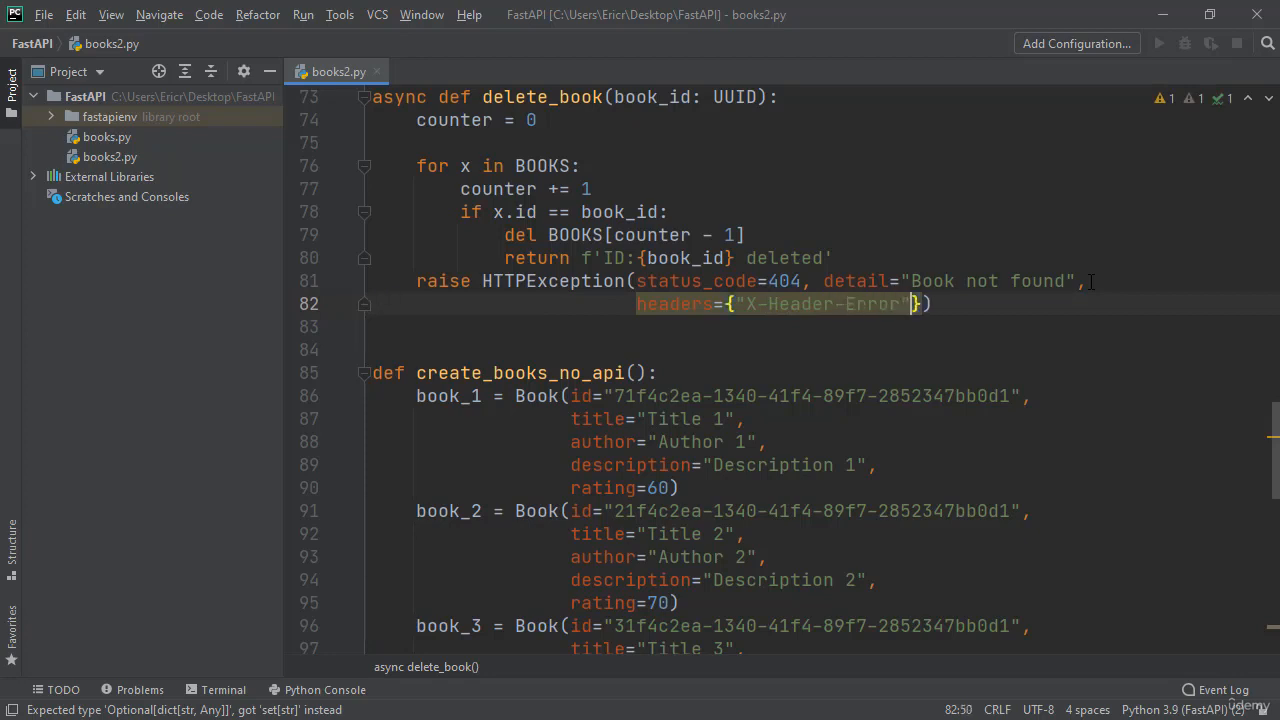
key(enter)
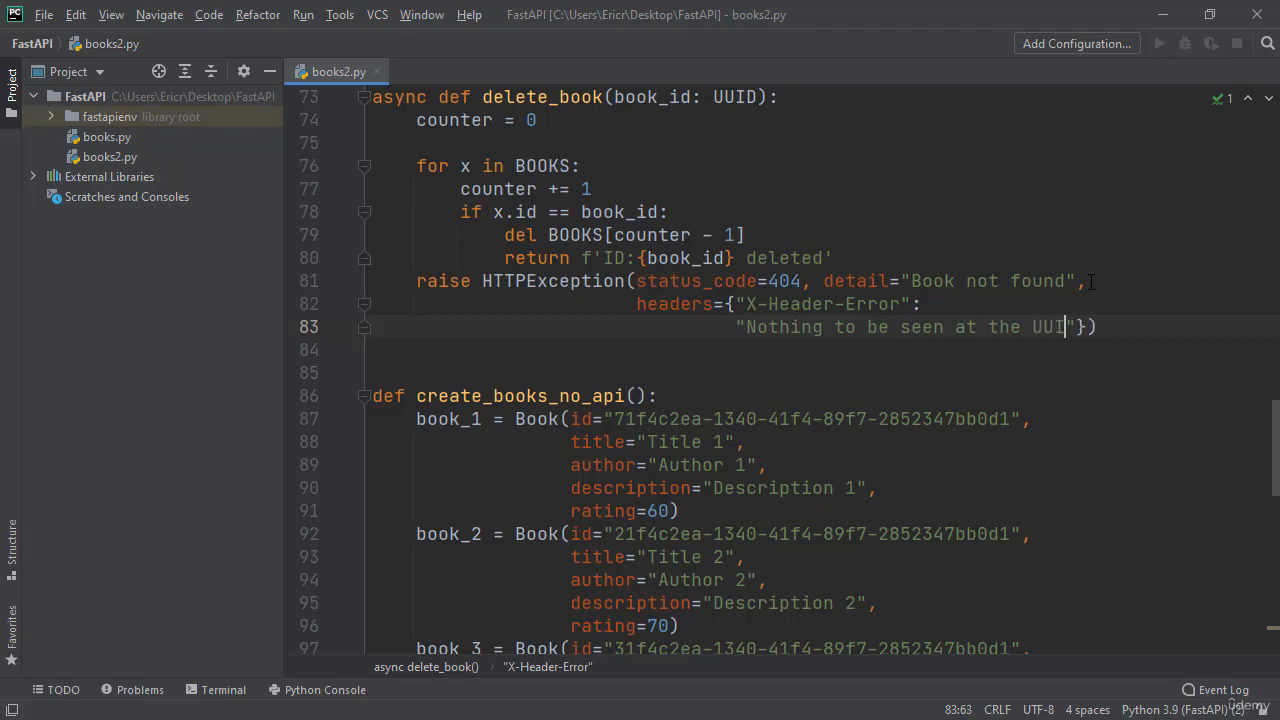
text(D)
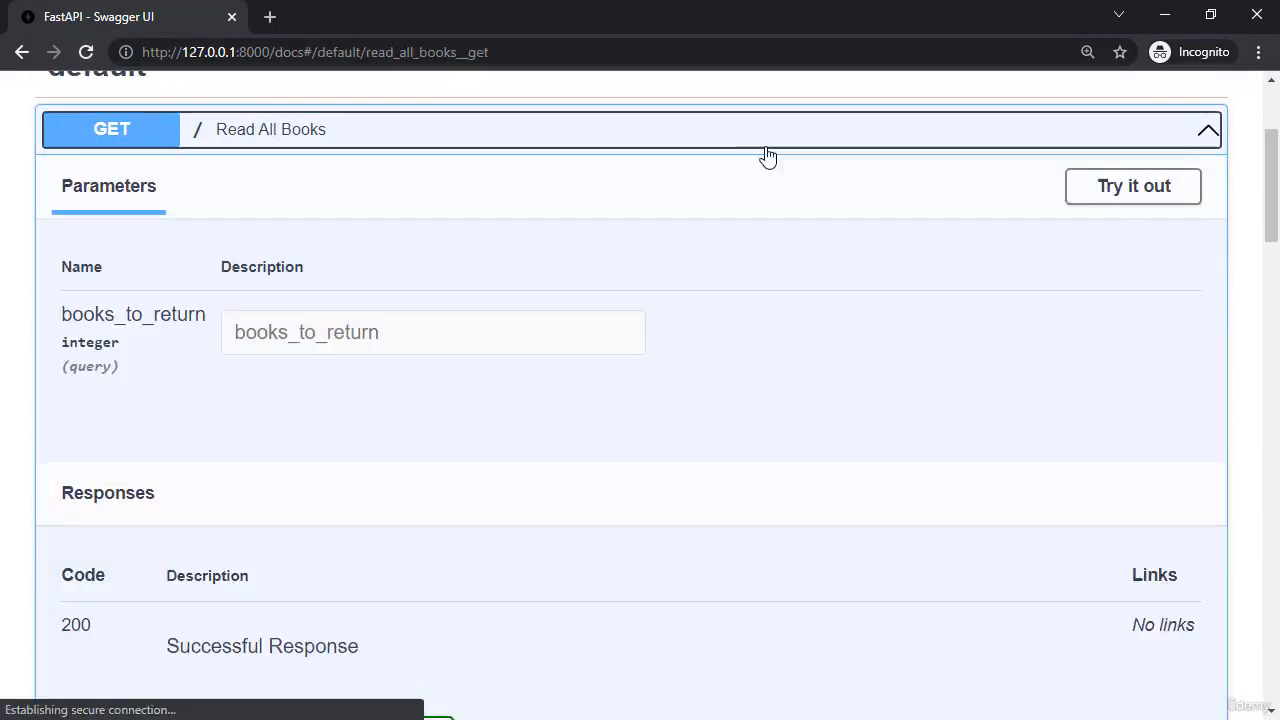
Step: Run Read All Books and select the first book's id
click(1133, 186)
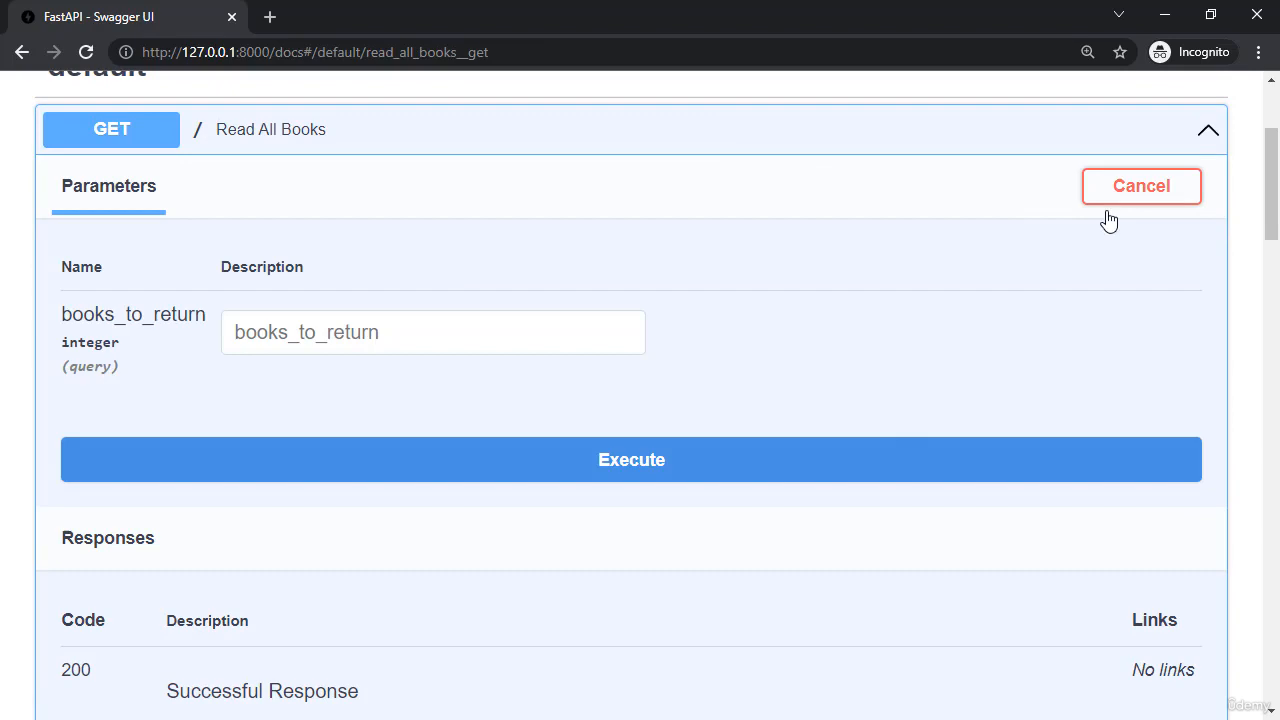
click(631, 459)
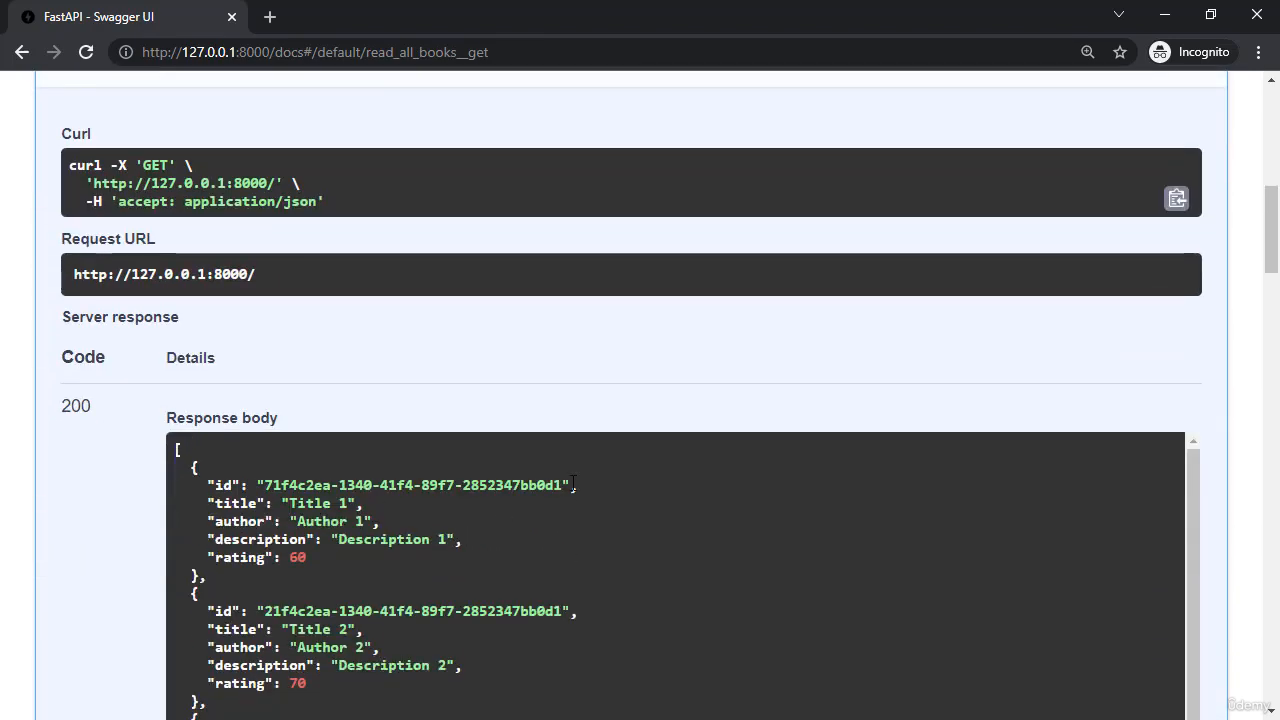
double_click(410, 485)
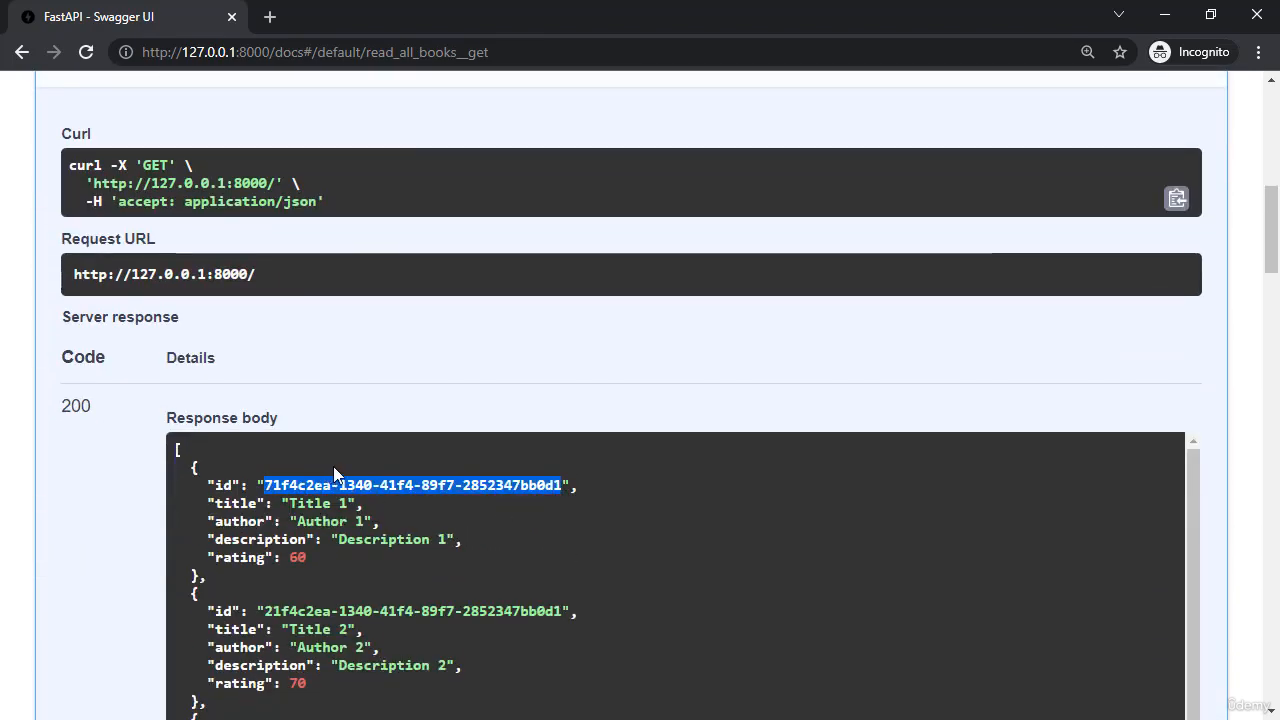
Step: Delete the first book's id and check the 404 response's x-header-error header
scroll(down, 3)
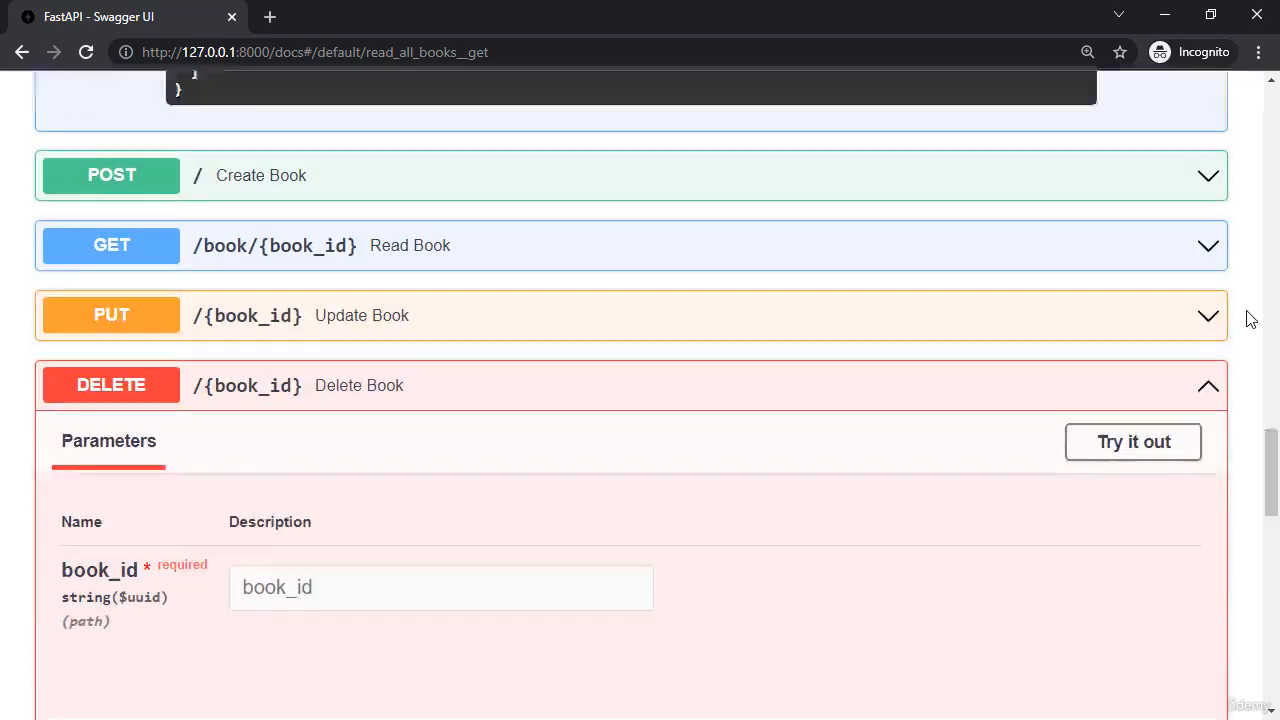
click(1133, 441)
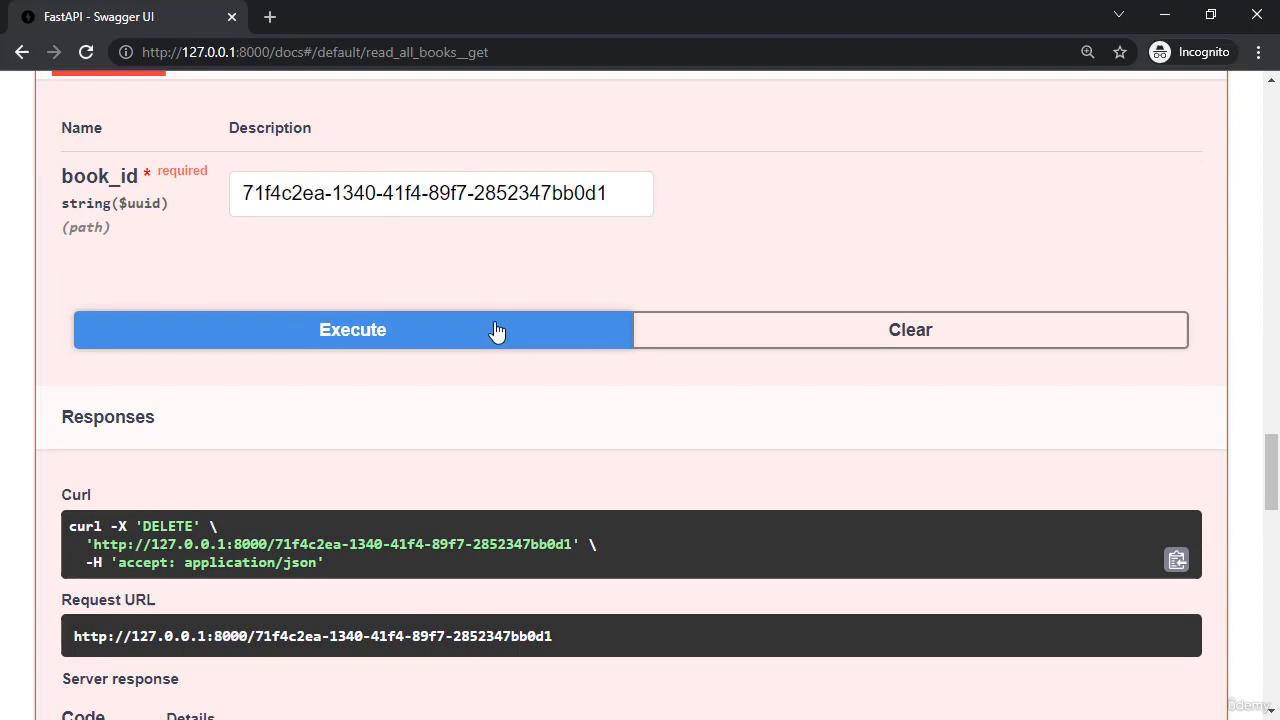
click(352, 330)
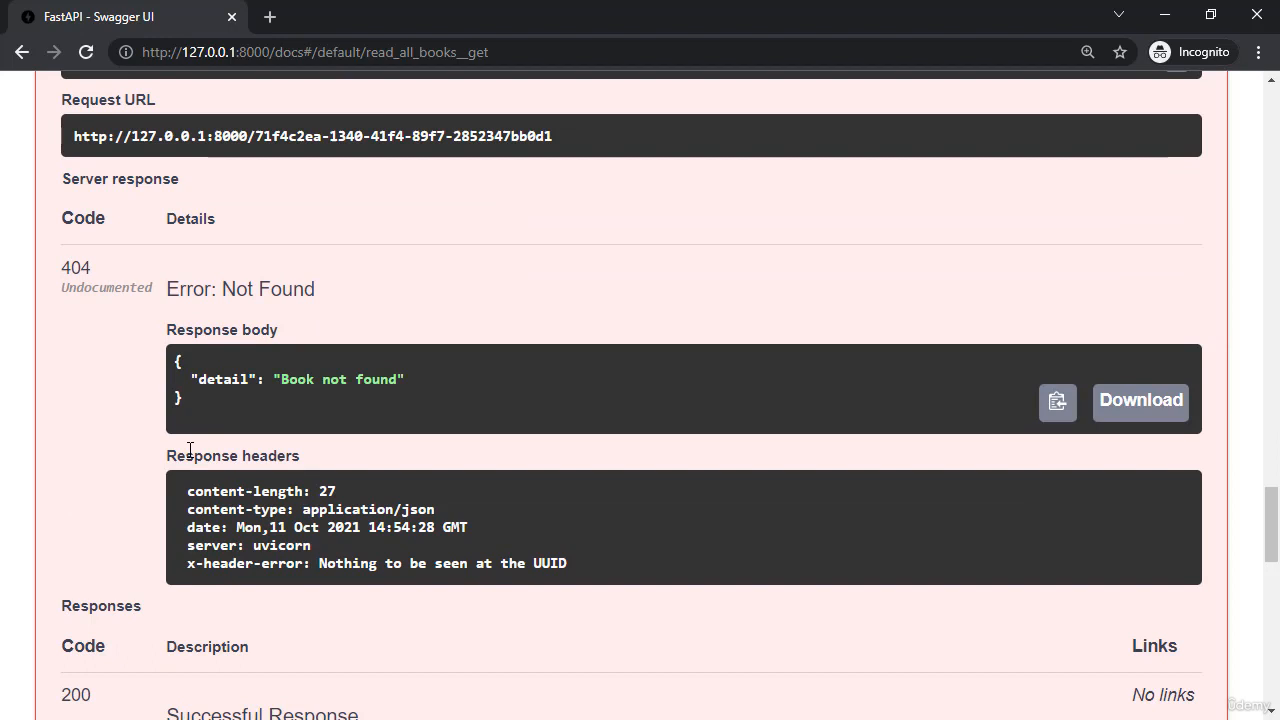
mouse_move(278, 475)
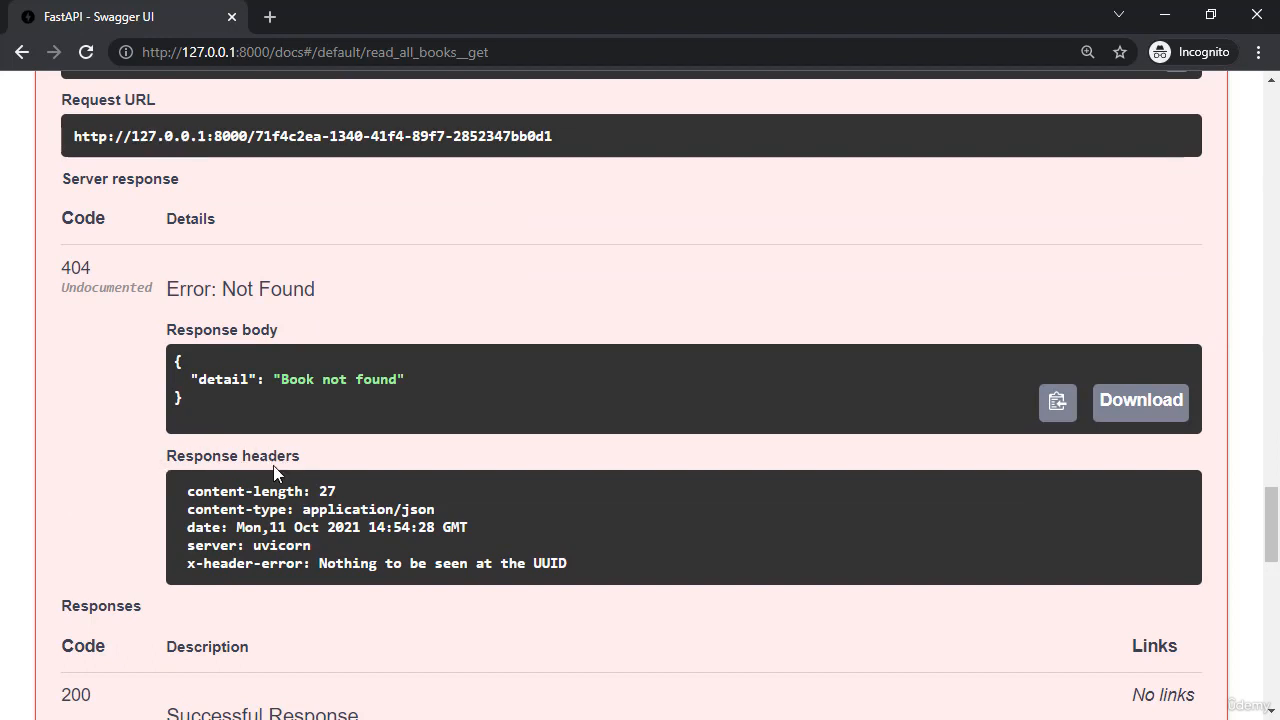
mouse_move(270, 555)
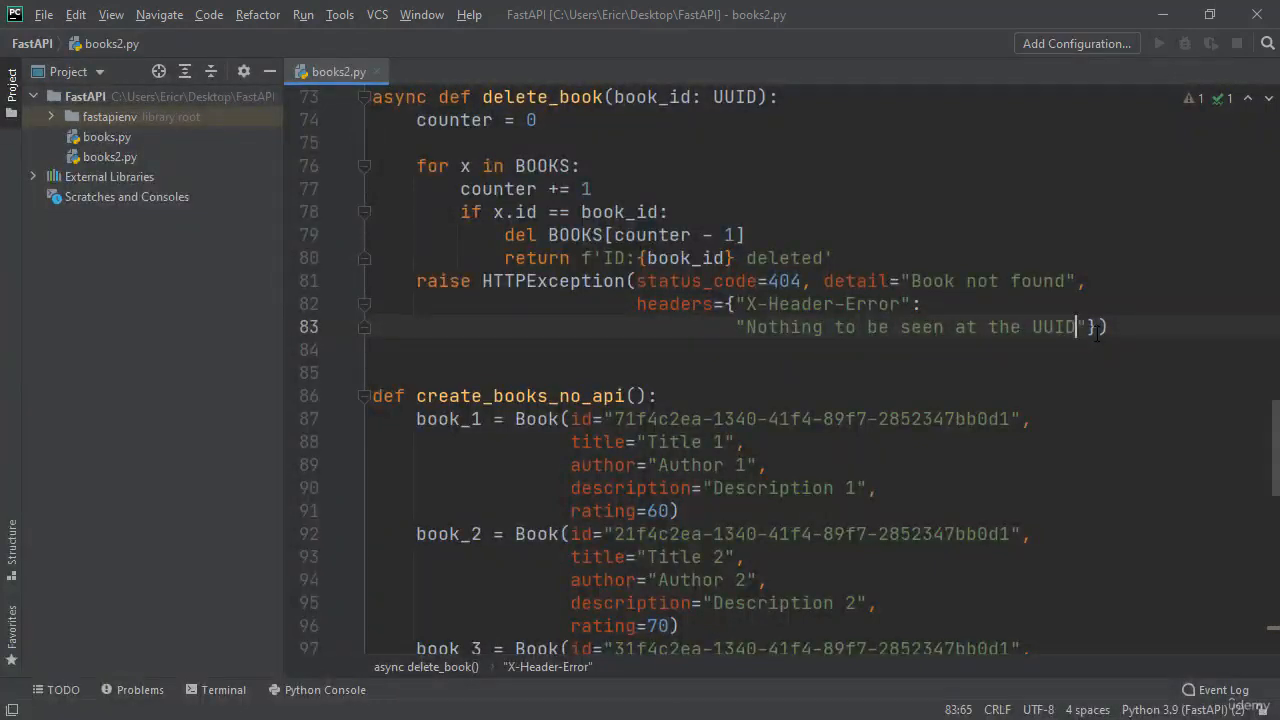
mouse_move(520, 290)
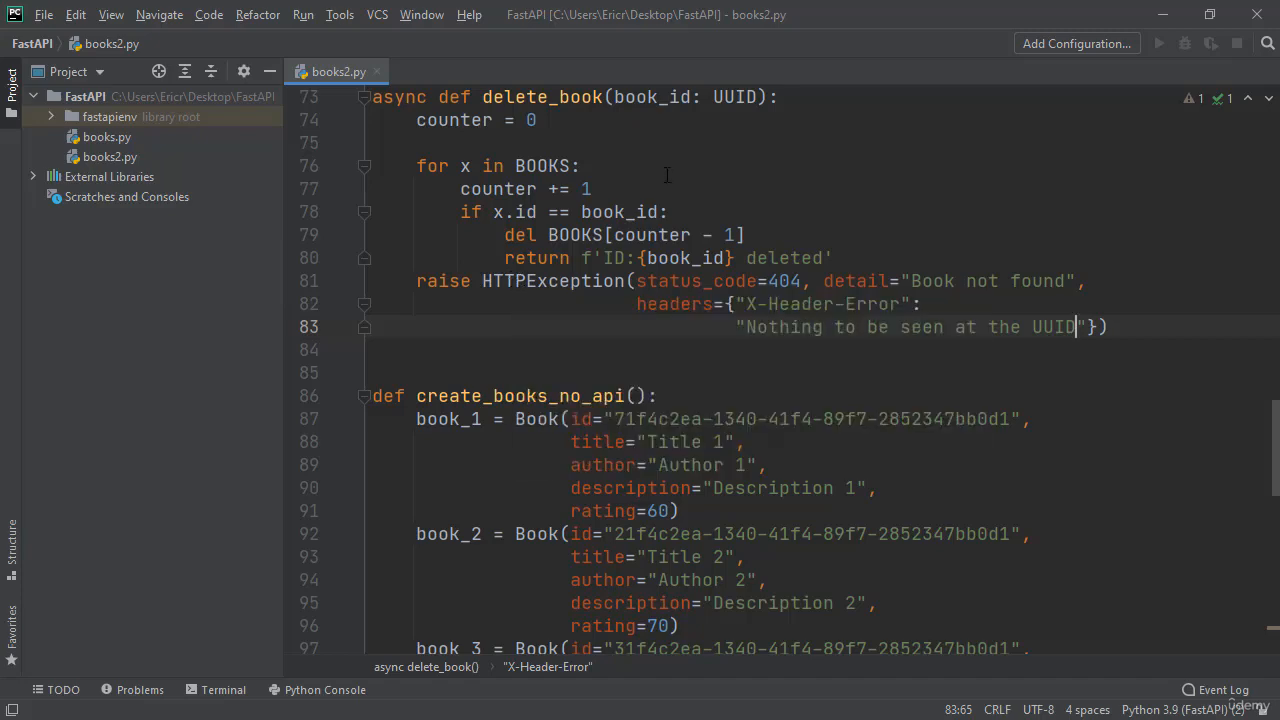
Step: Scroll to the end of books2.py and add blank lines after BOOKS.append(book_4)
scroll(down, 3)
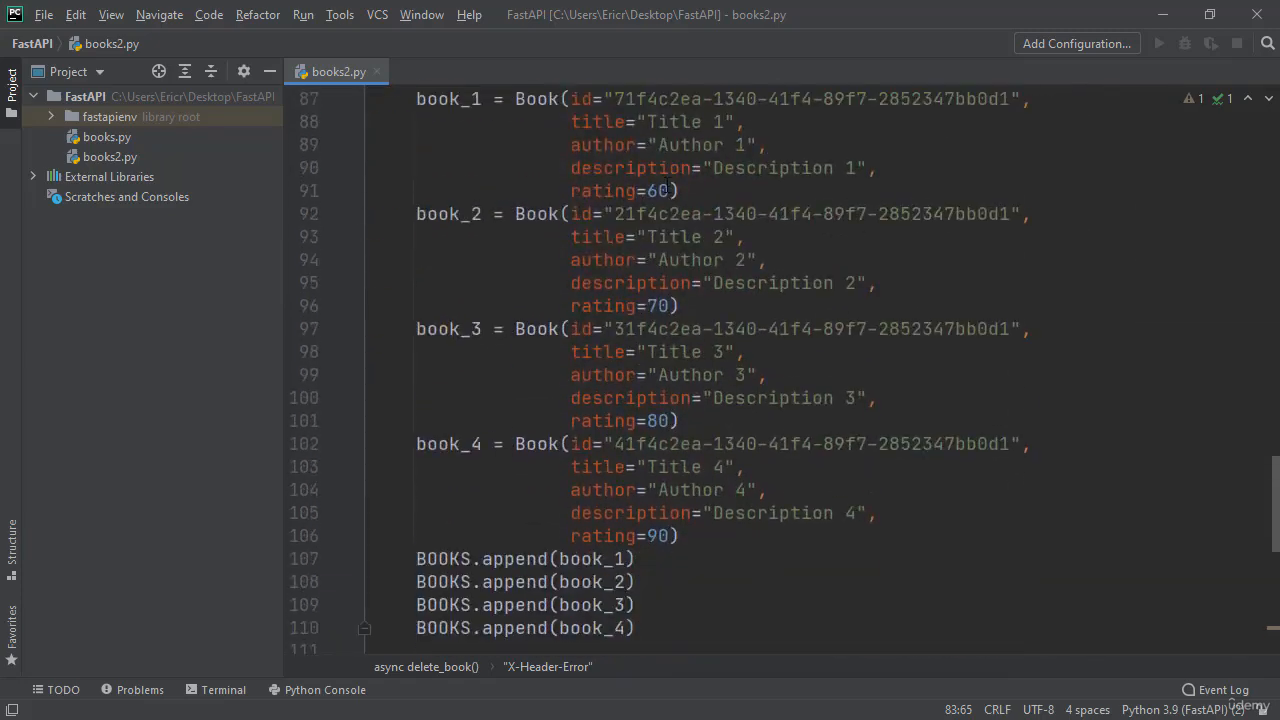
scroll(down, 3)
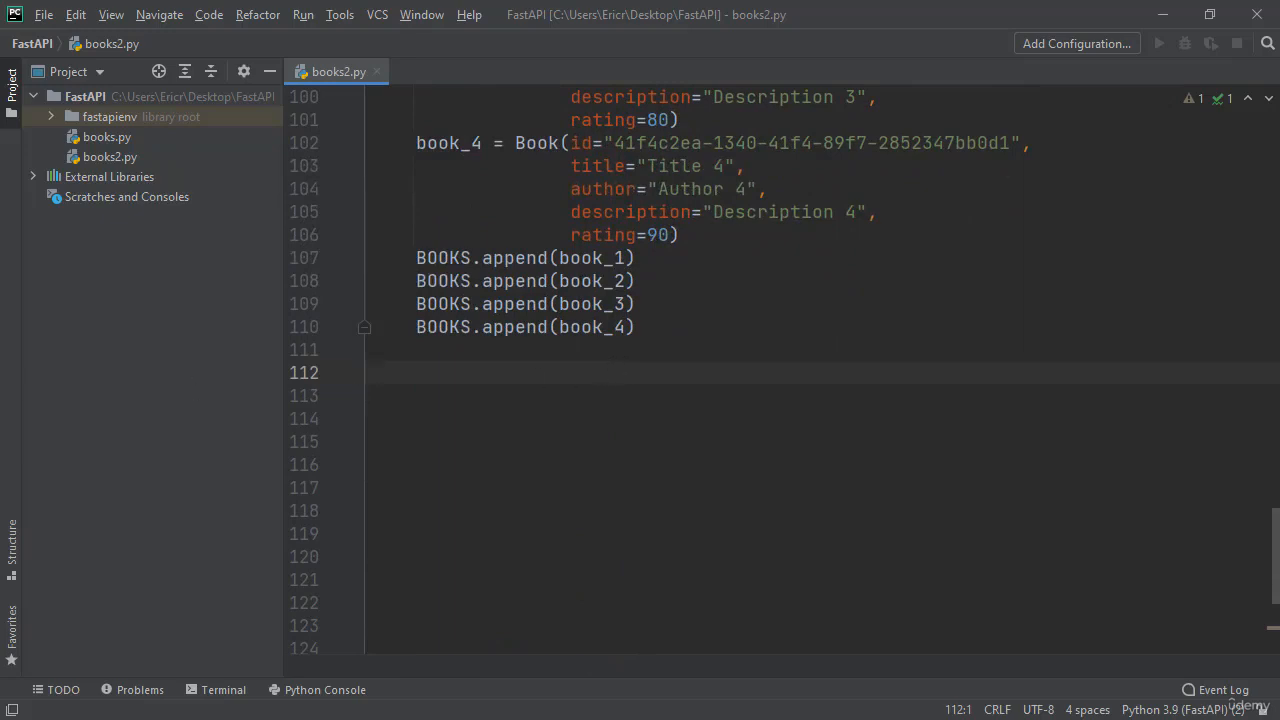
key(Down)
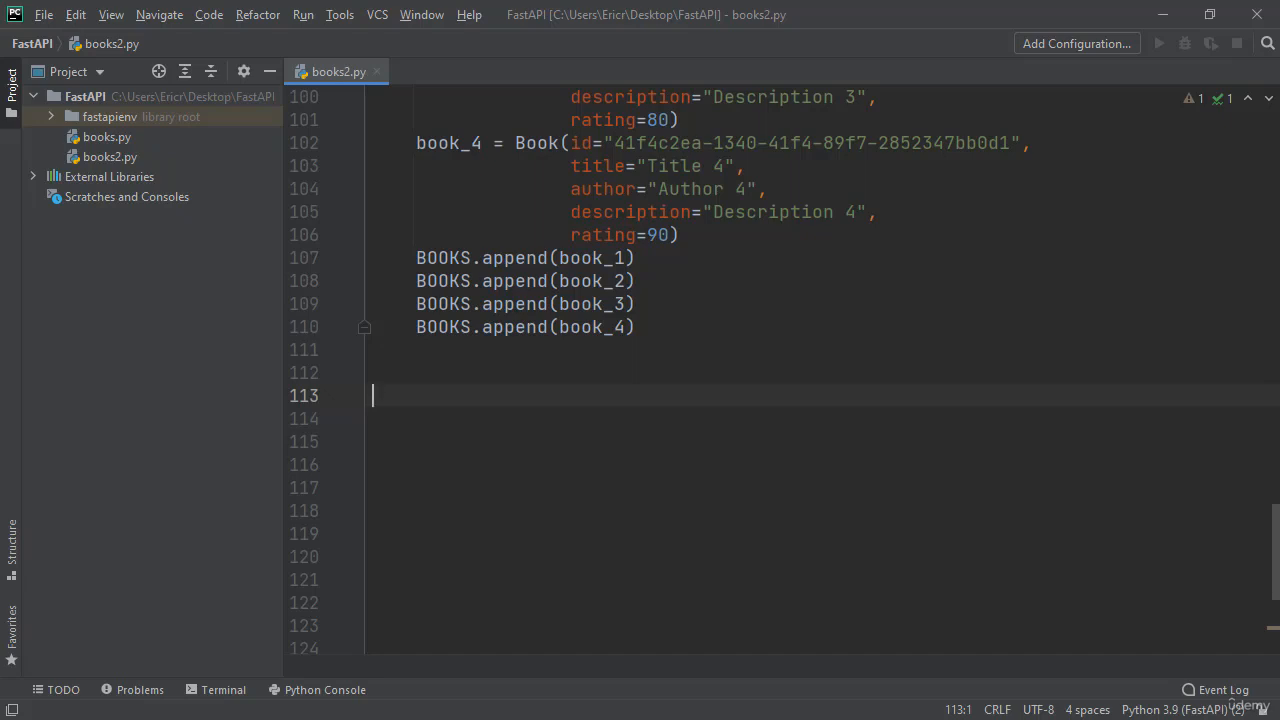
Step: Define raise_item_cannot_be_found_exception() returning an HTTPException with status_code=404
text(def raise)
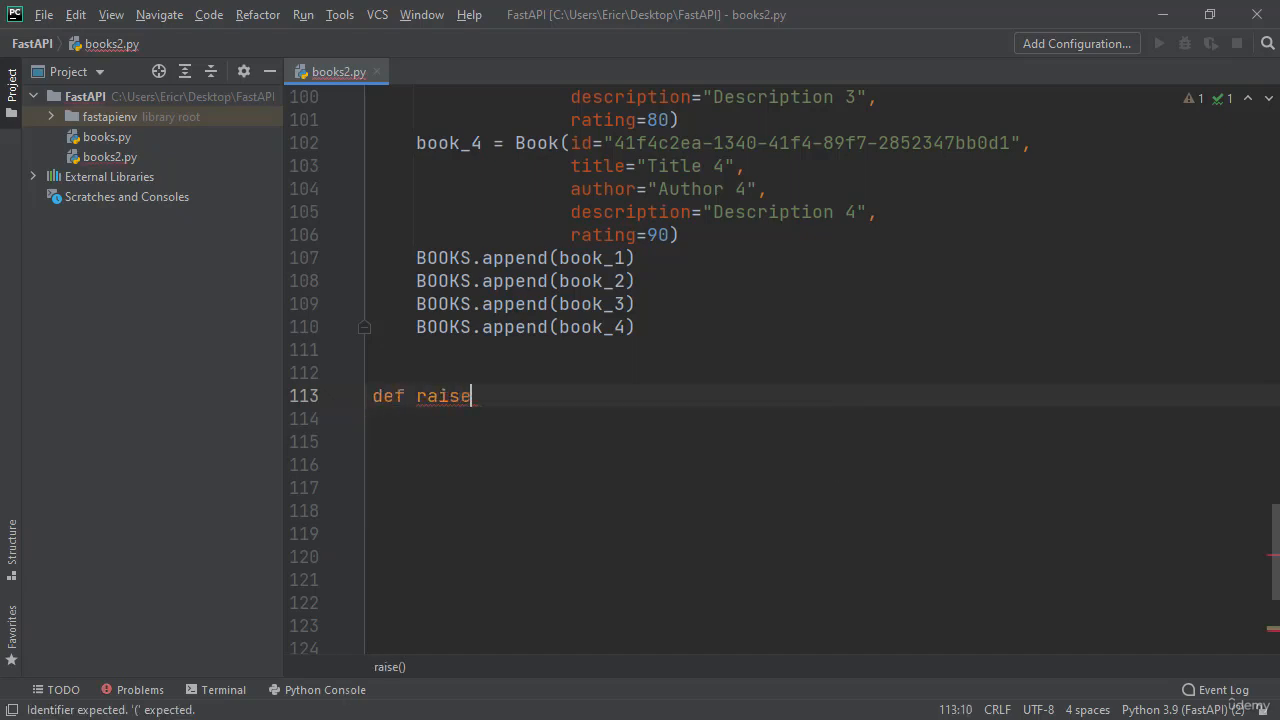
text(_item)
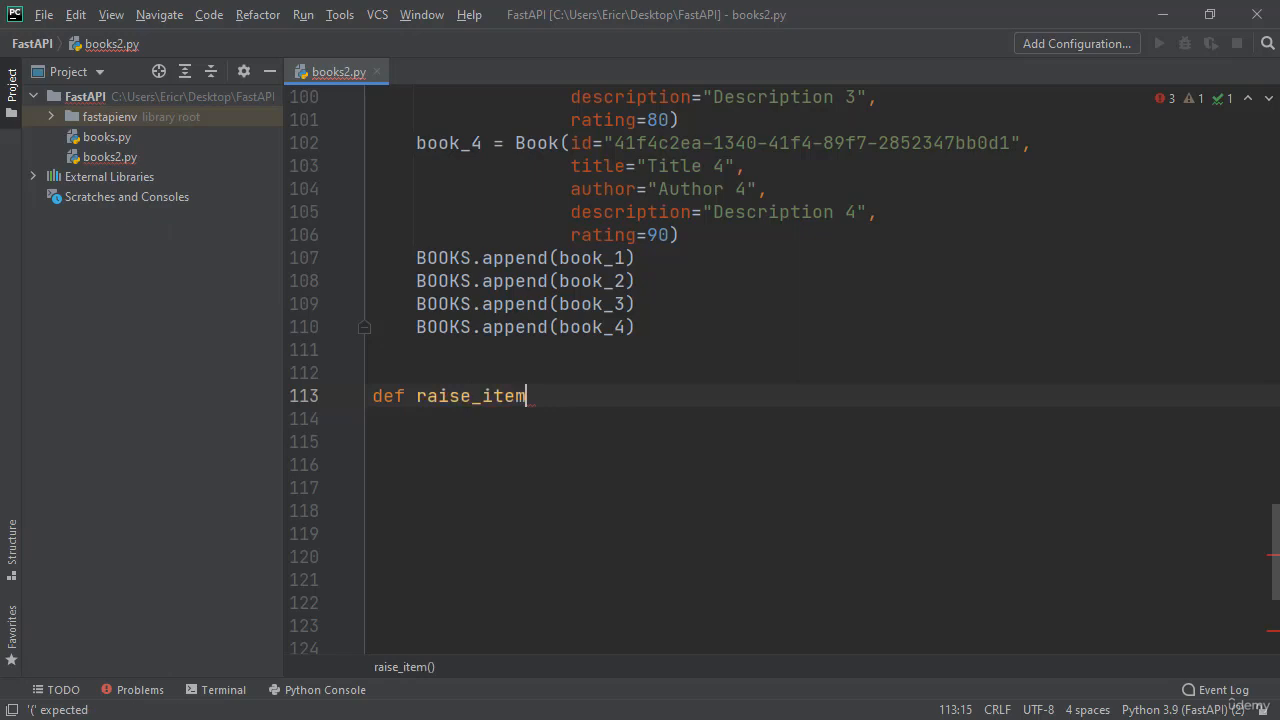
text(_cannot_be_f)
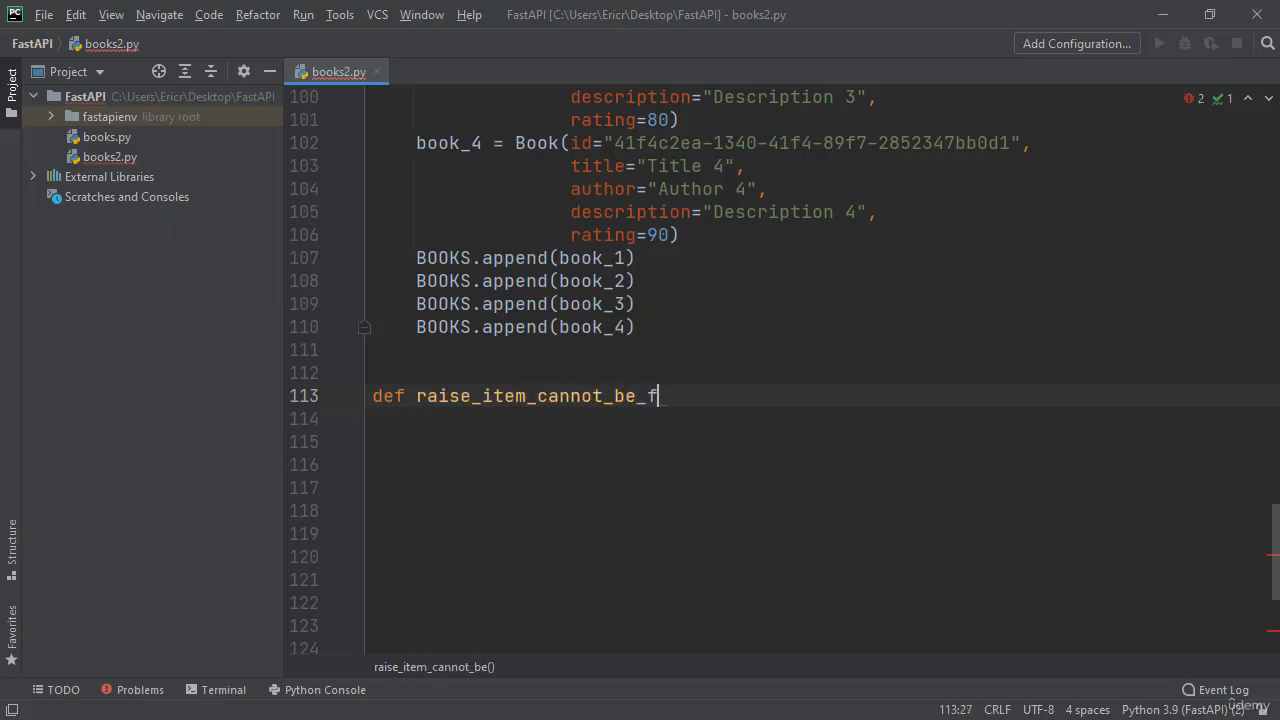
text(ound_ex)
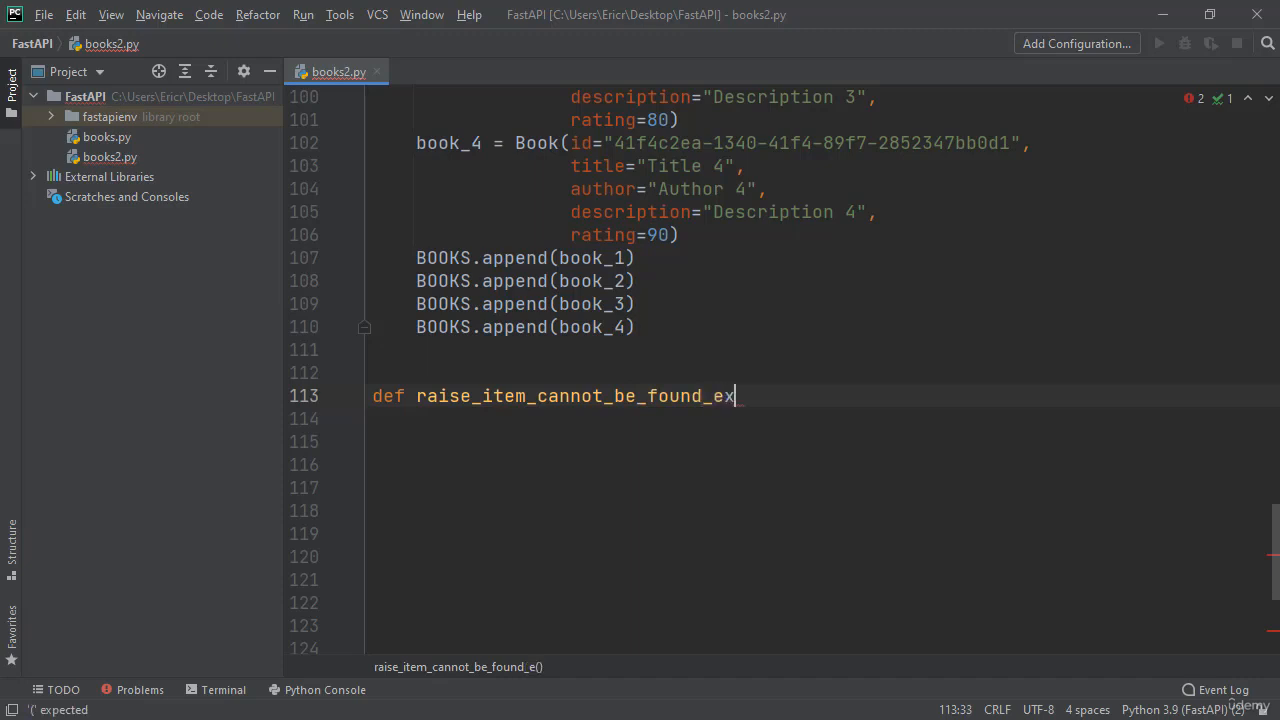
text(ception():)
click(822, 419)
text(return HTTPException)
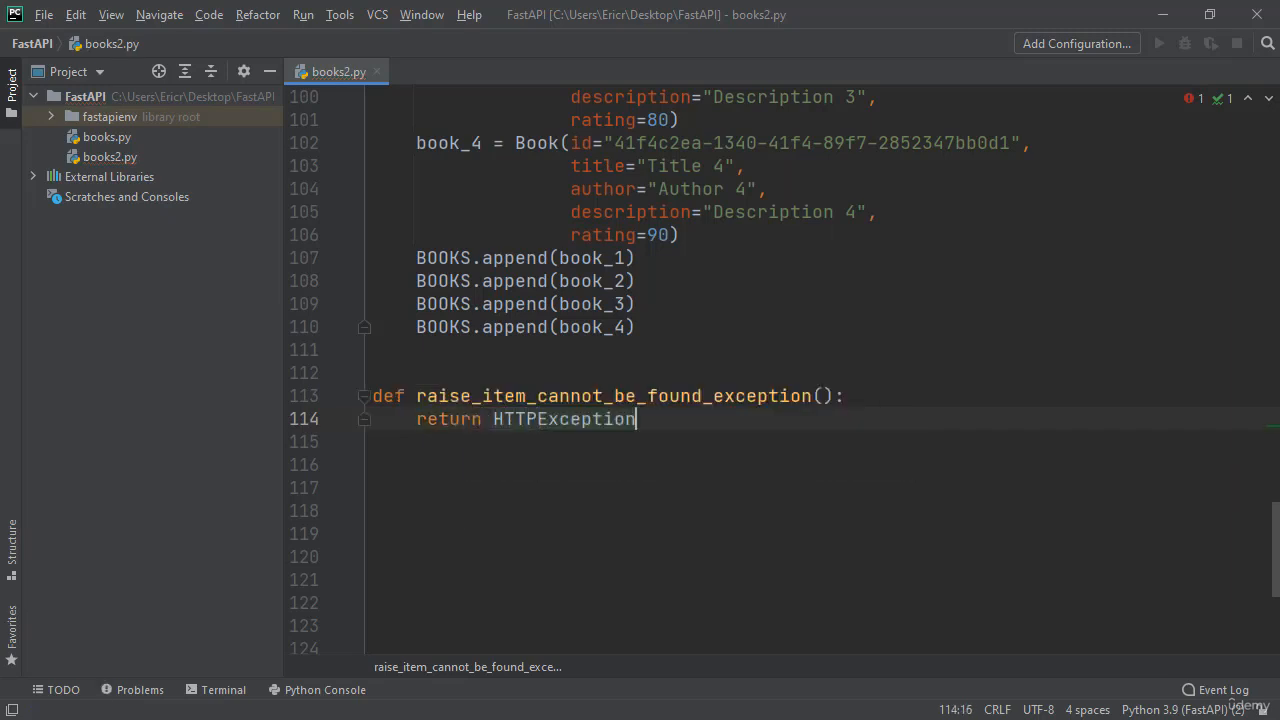
text(())
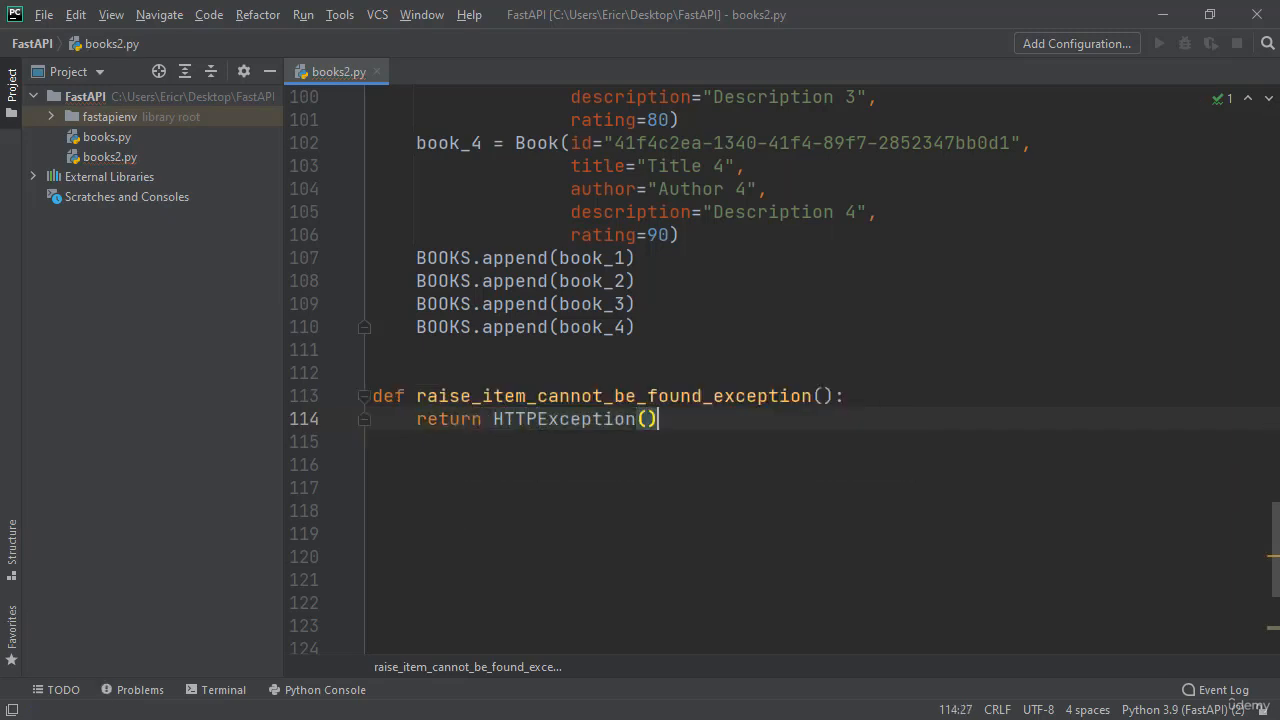
text(status_code=)
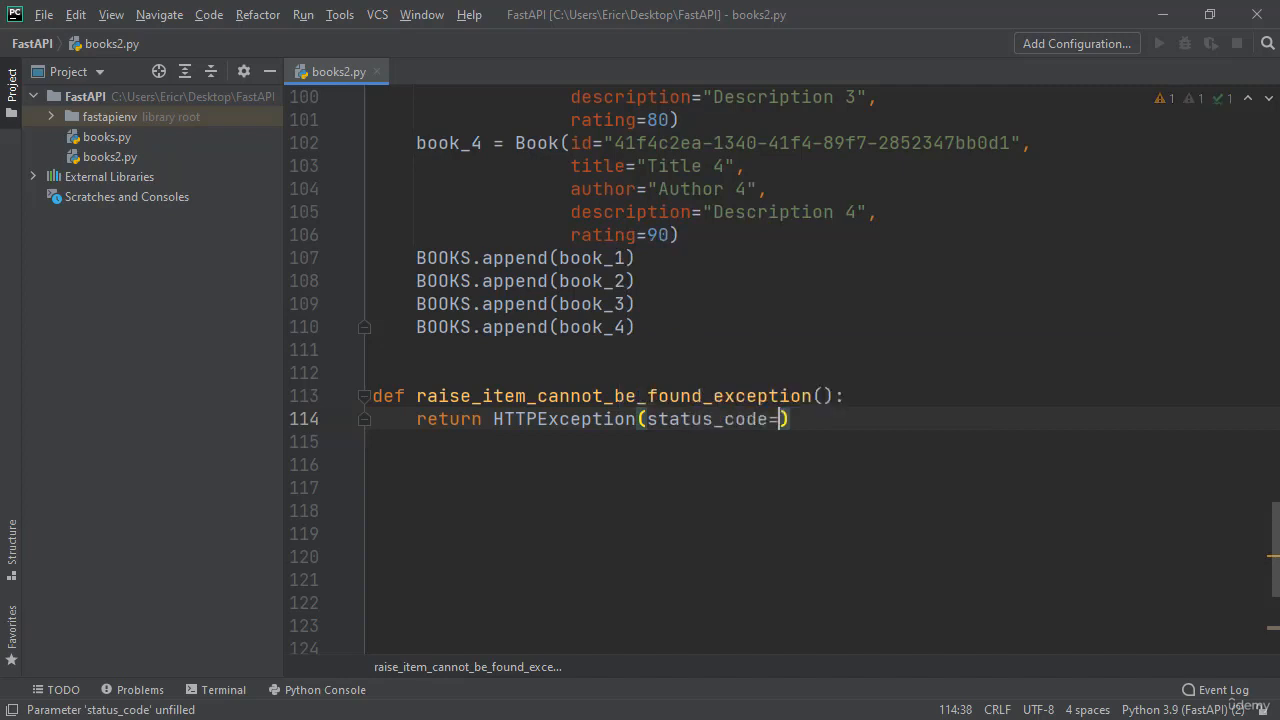
text(404,)
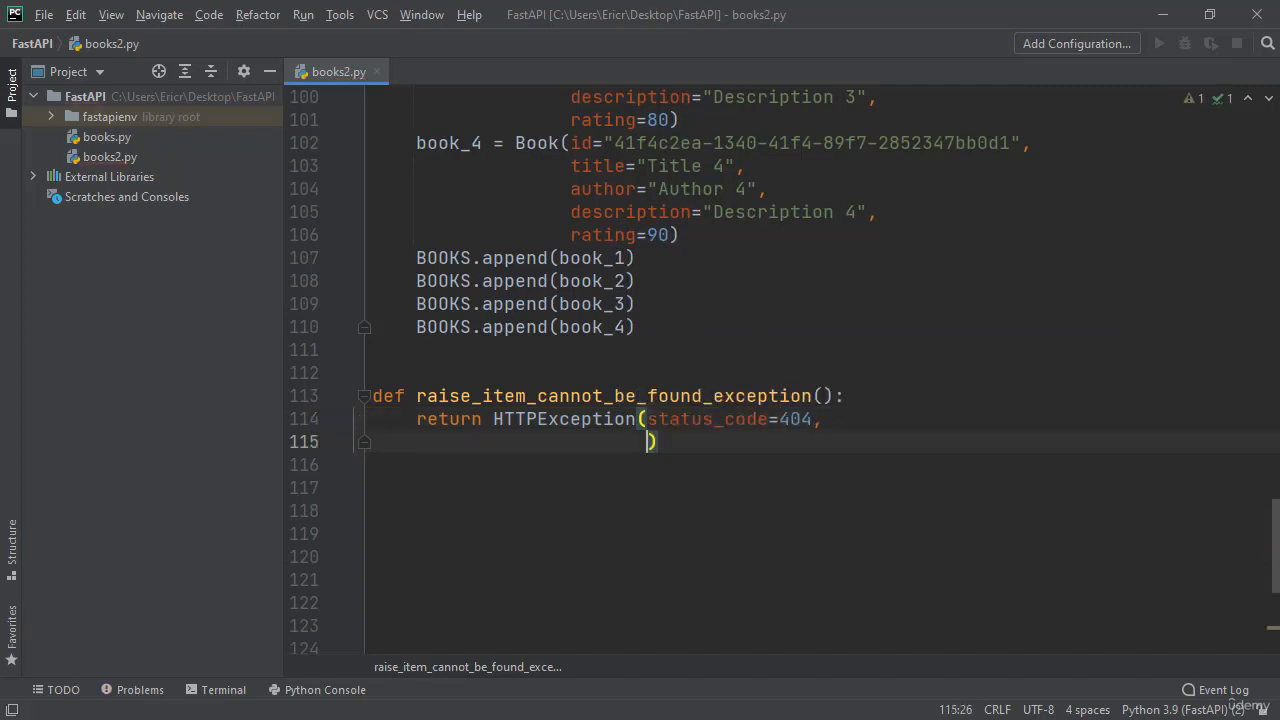
Step: Add detail "Book not found" and headers {"X-Header_Error": "Nothing to be seen at the UUID"}
text(detail=")
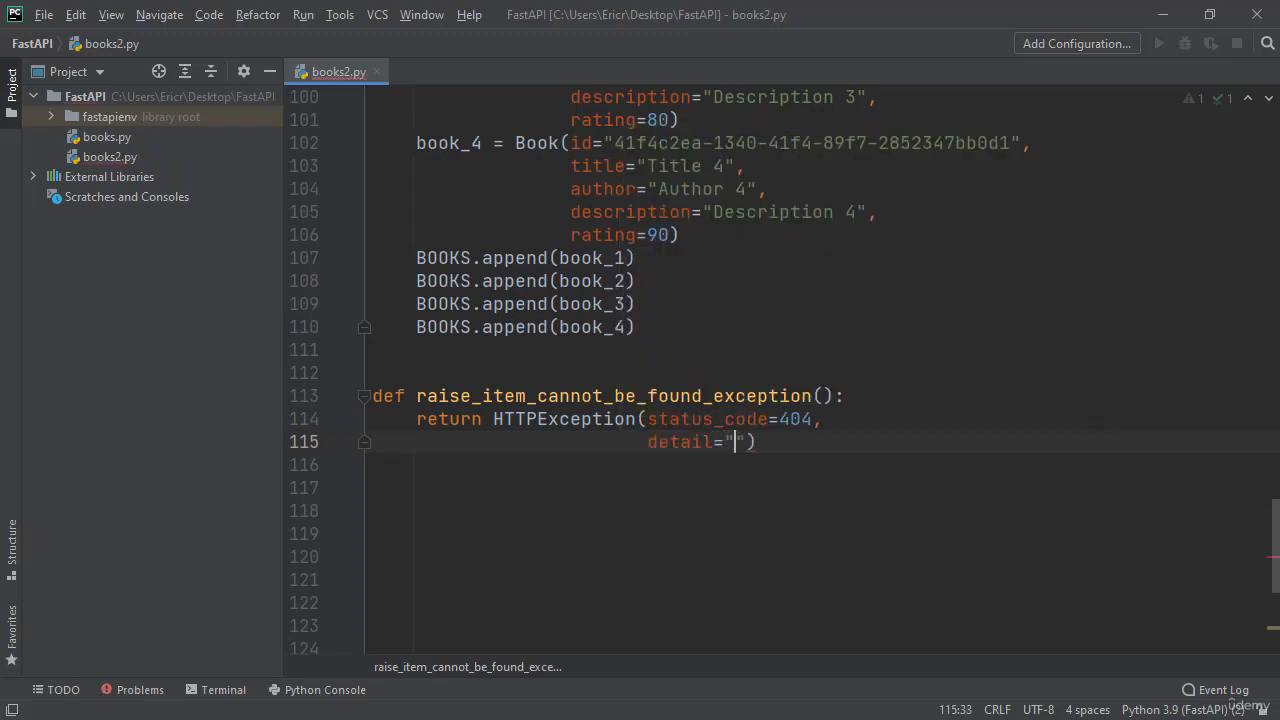
text(Book not fo)
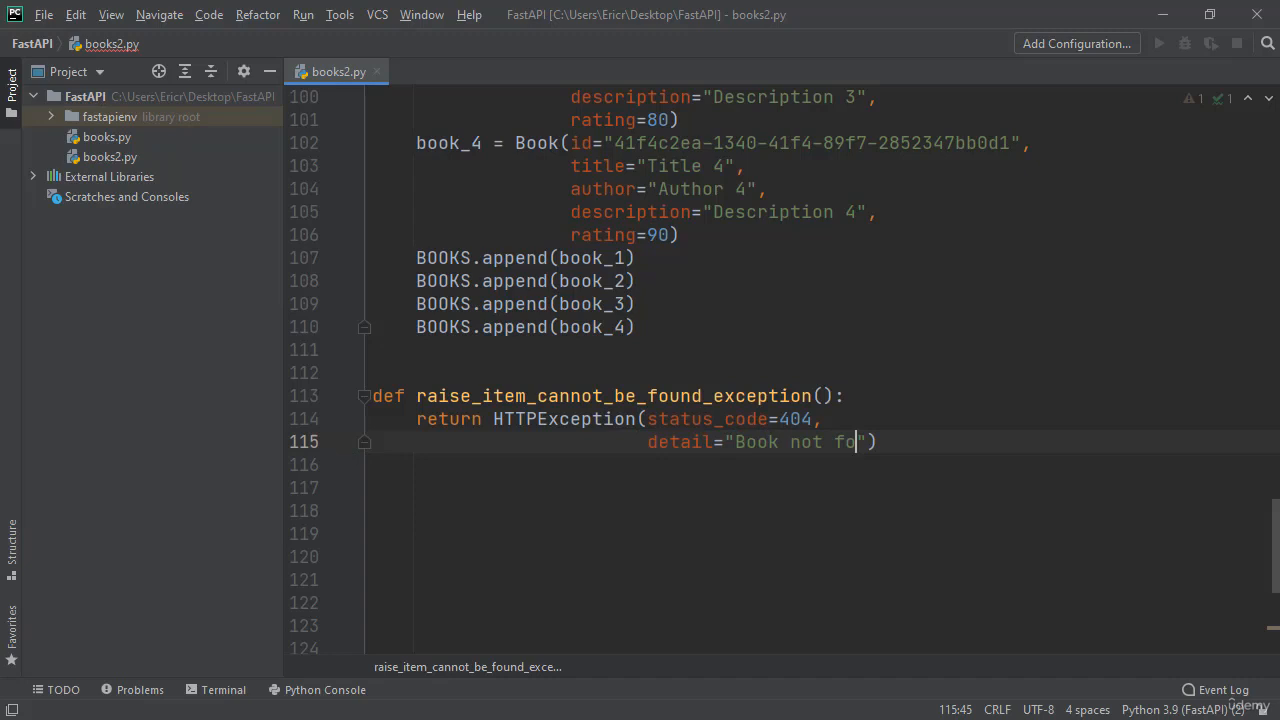
text(und",)
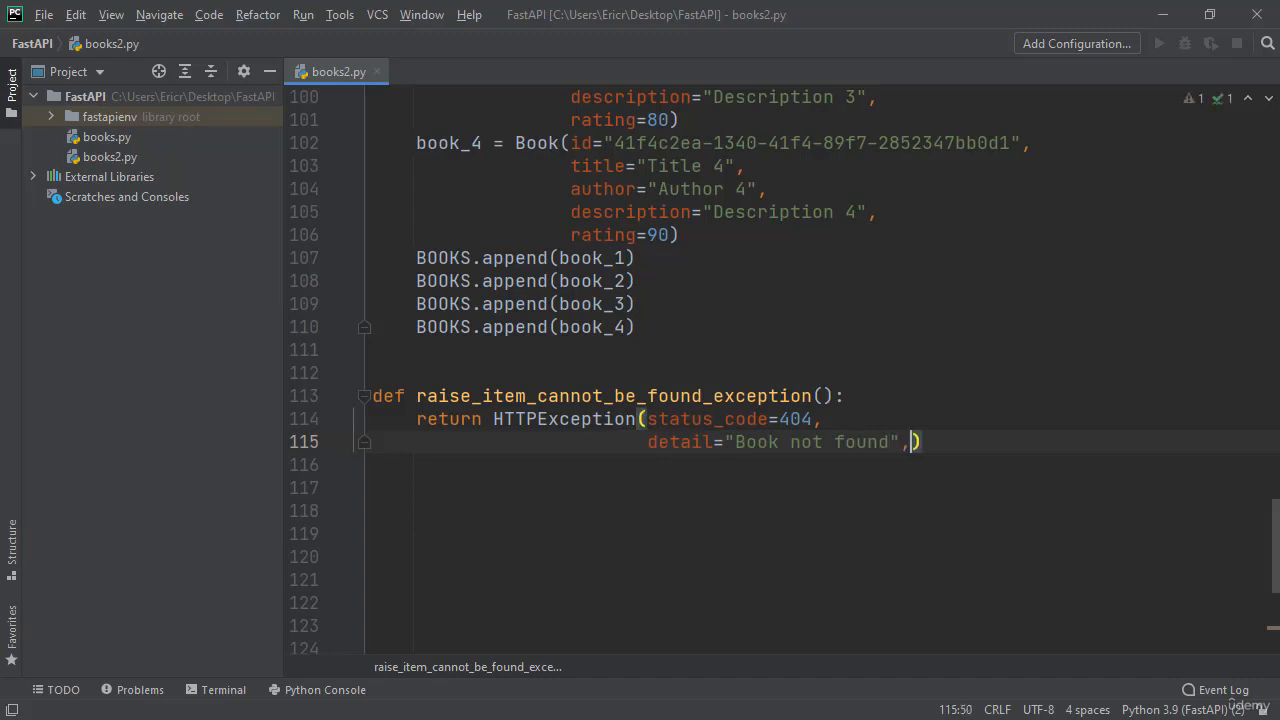
text(headers={}))
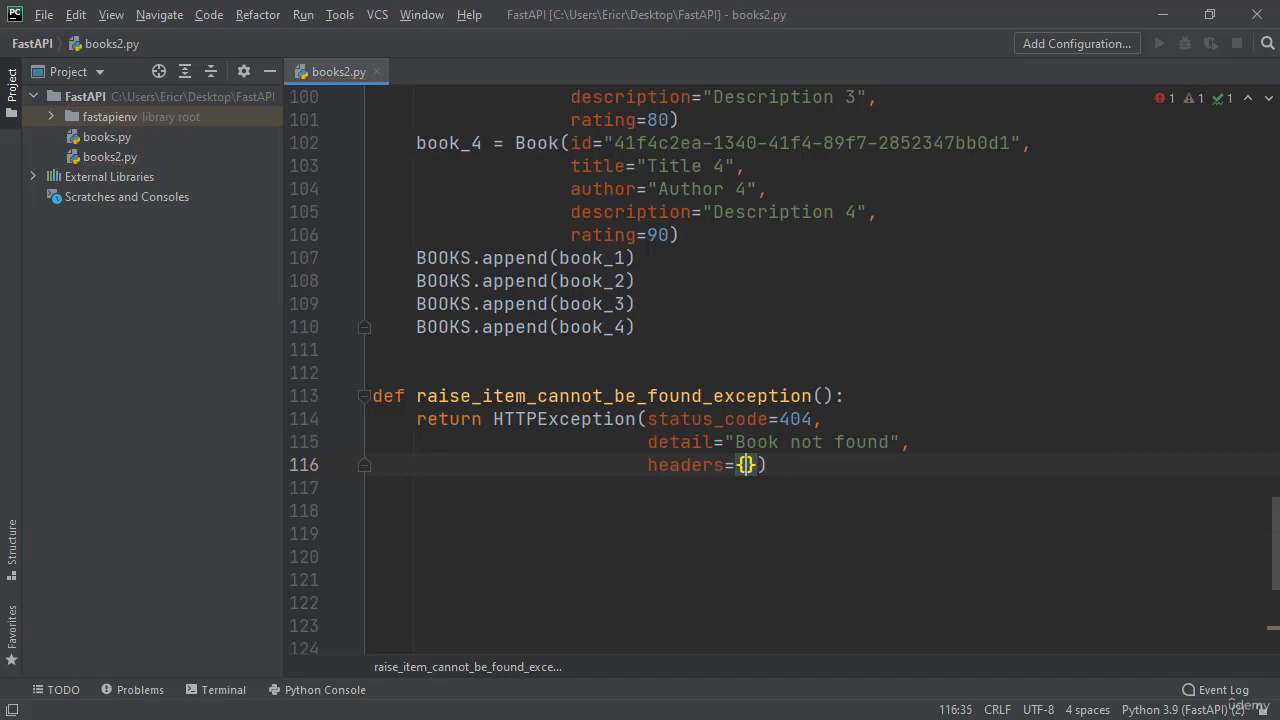
text("X")
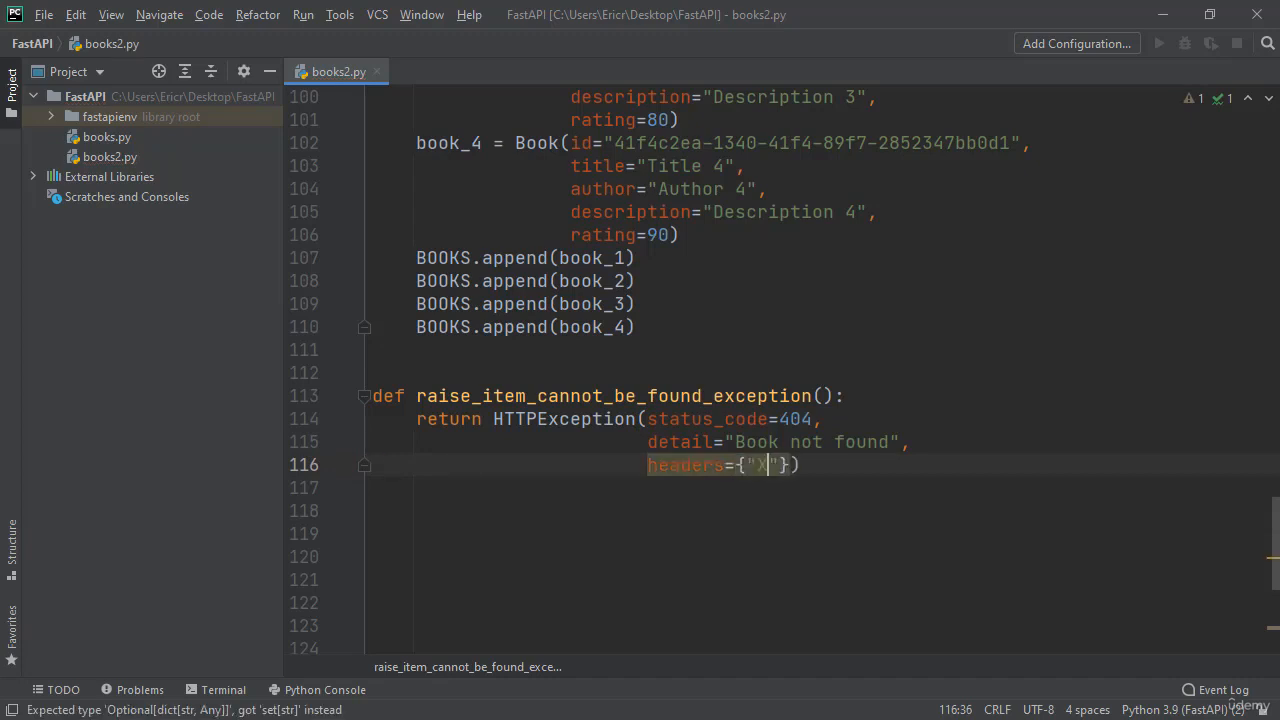
text(-Header_)
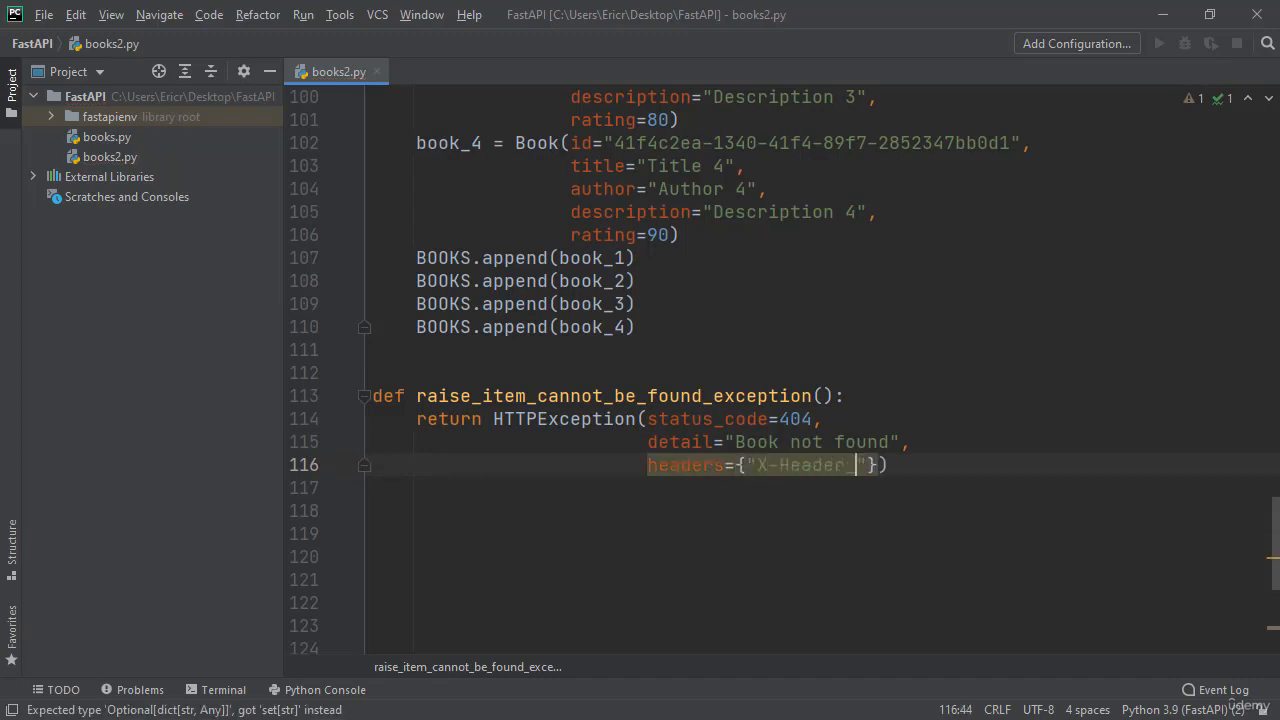
text(Error)
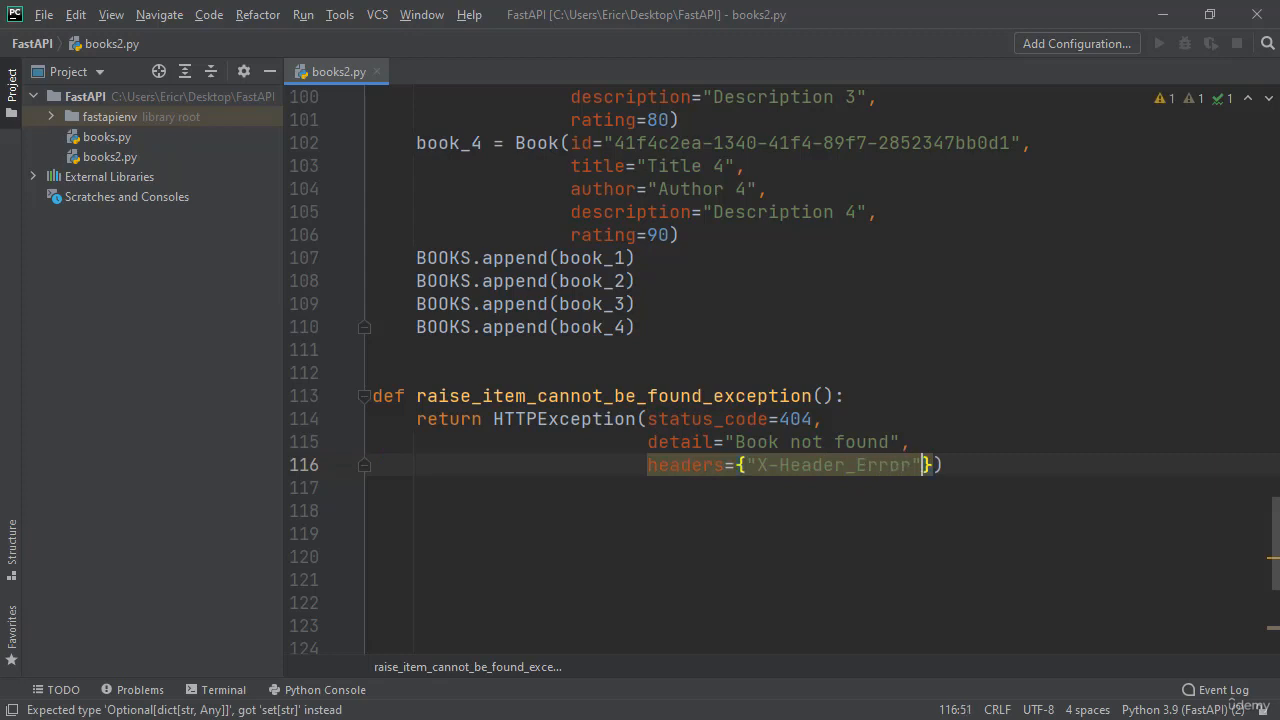
text(:)
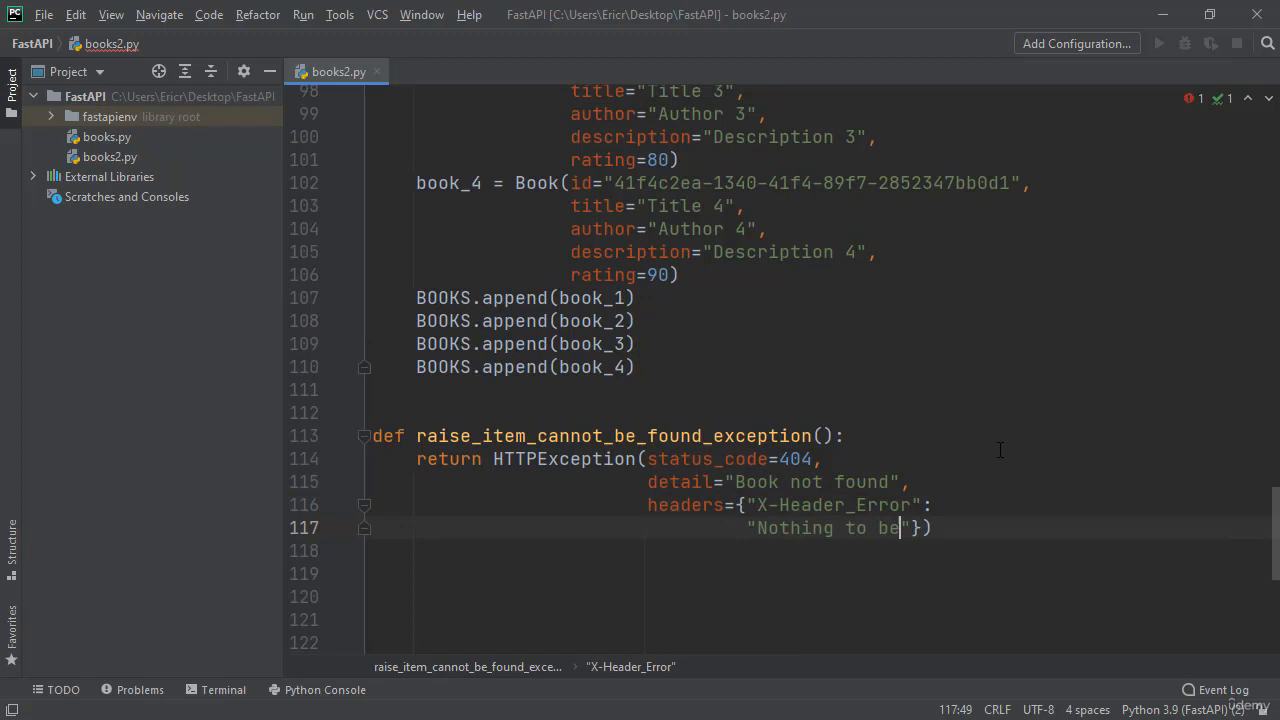
text(seen at the)
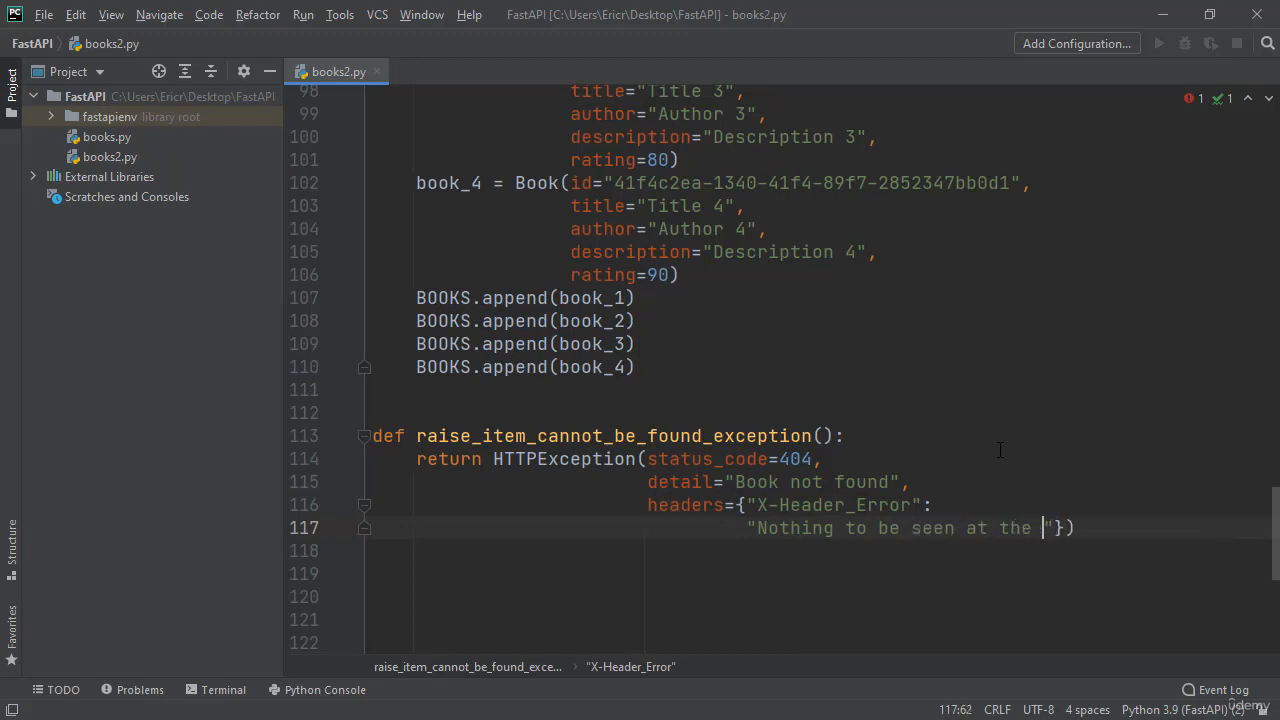
text(UUID)
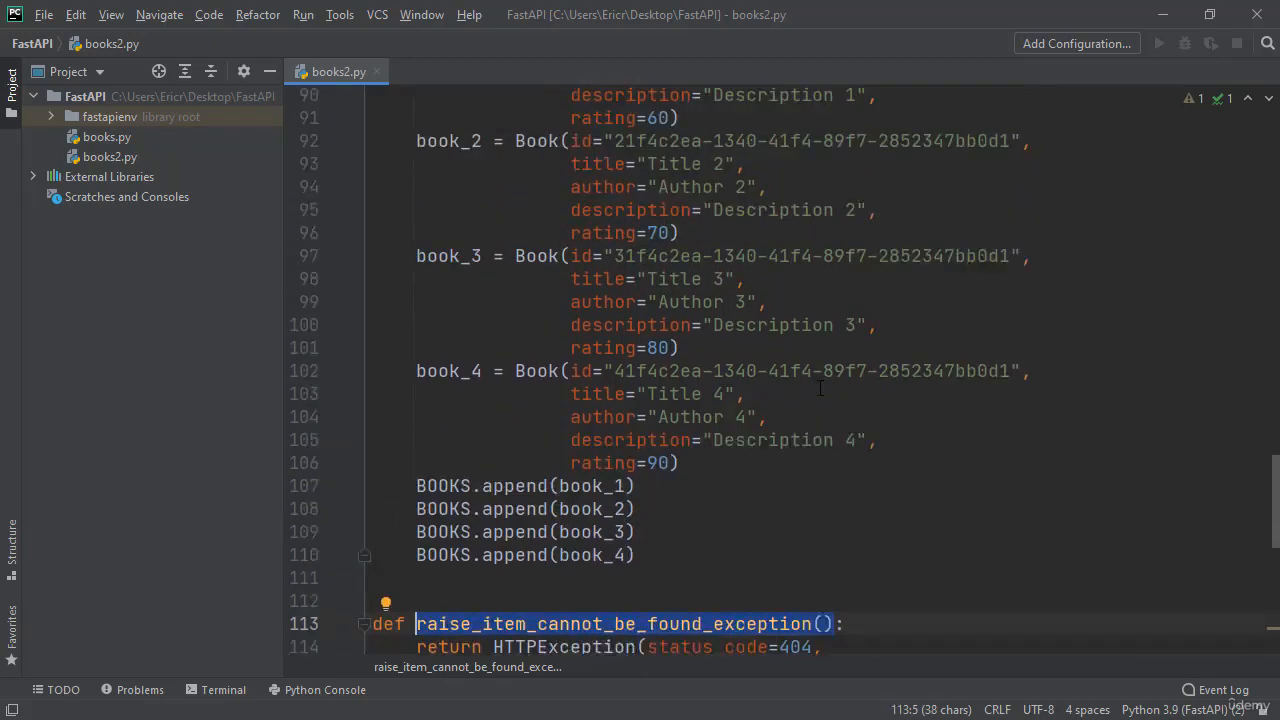
scroll(up, 3)
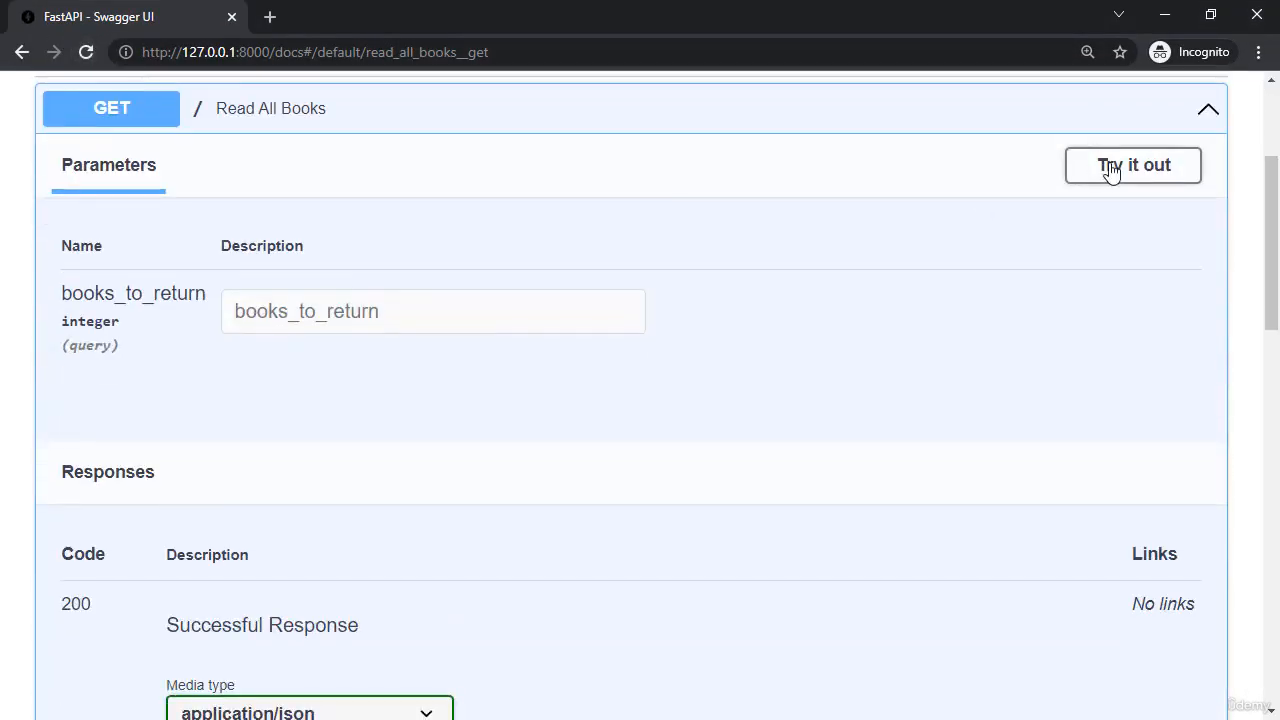
Step: Delete book id 71f4c2ea-1340-41f4-89f7-2852347bb0d1 and view the 404 response with x-header-error
click(1133, 165)
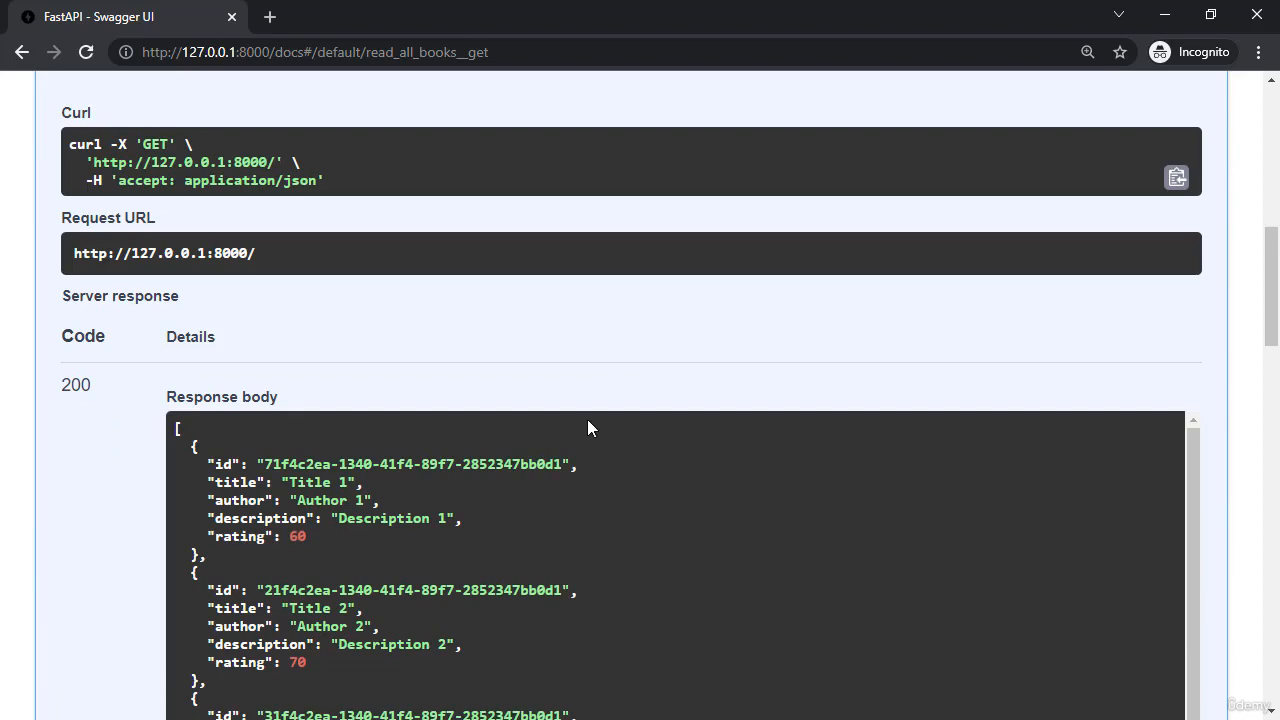
double_click(410, 464)
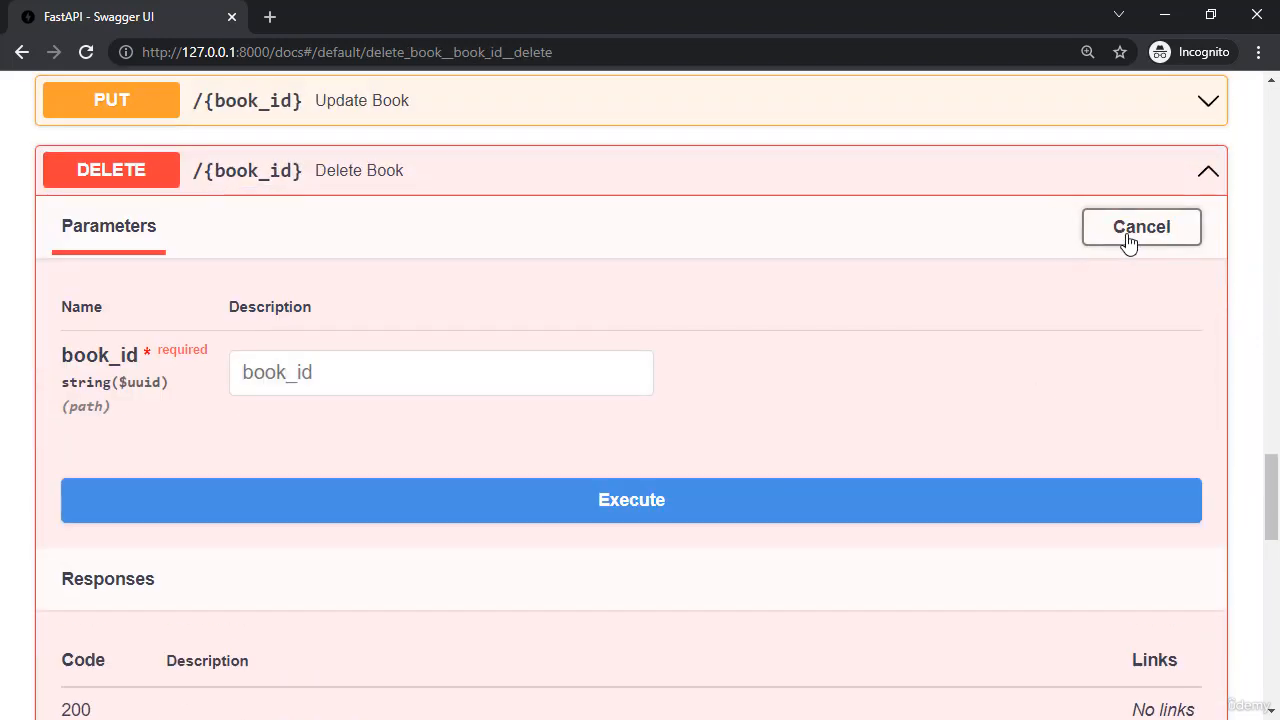
text(71f4c2ea-1340-41f4-89f7-2852347bb0d1)
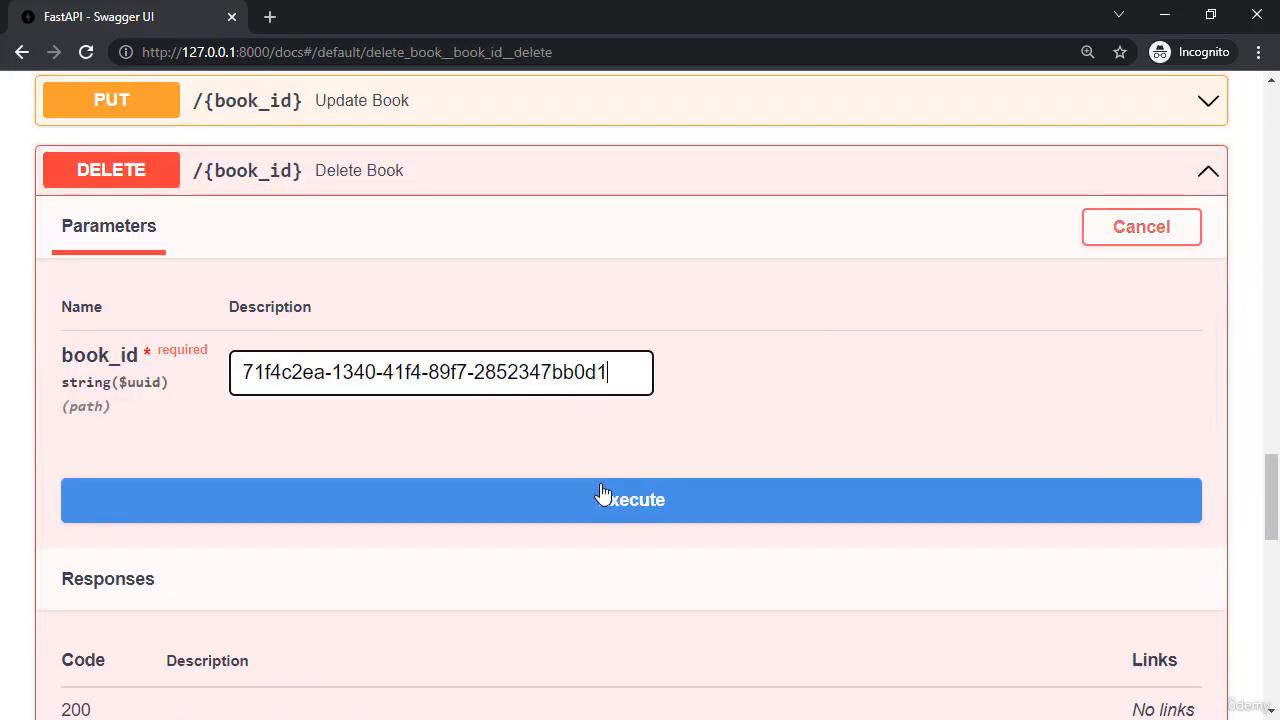
click(630, 500)
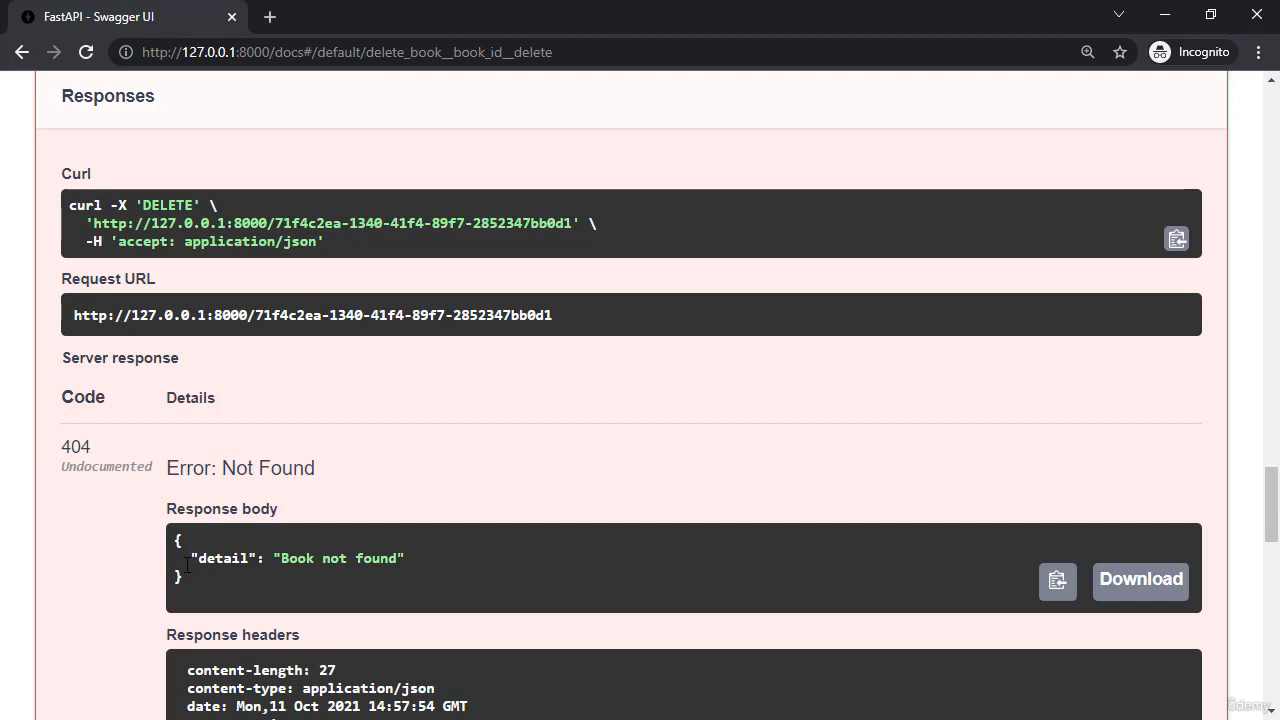
scroll(down, 3)
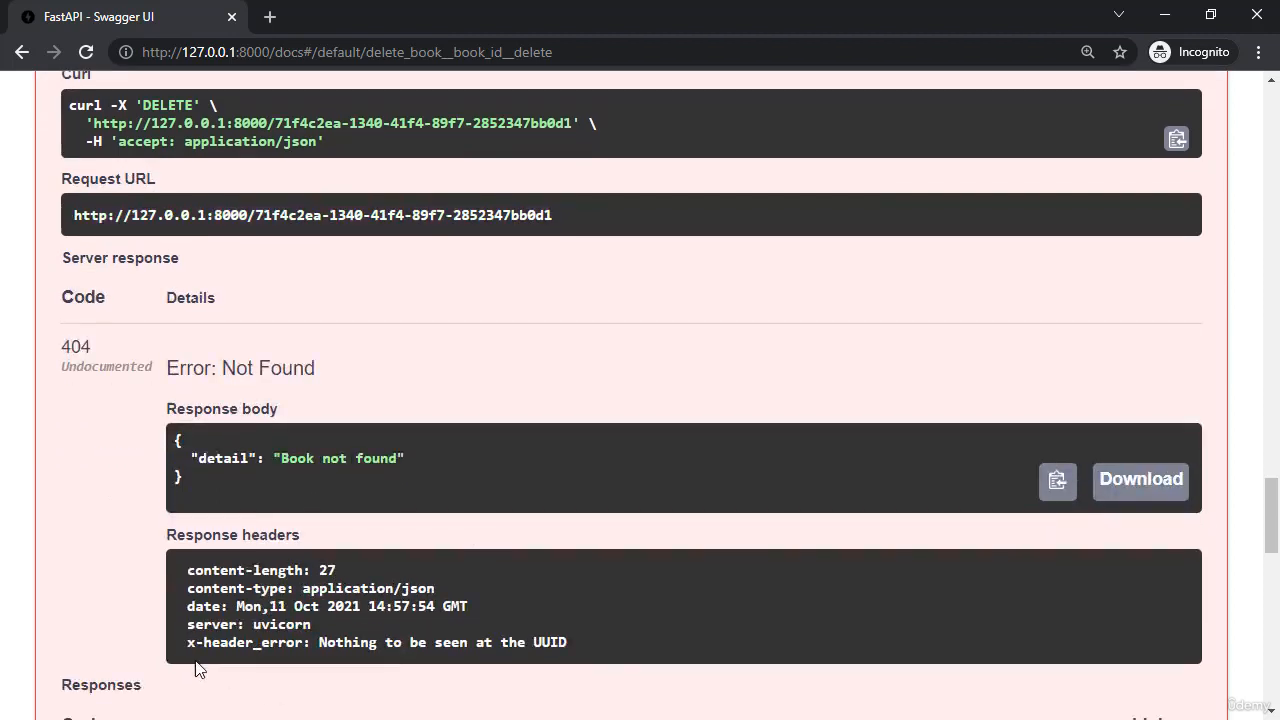
mouse_move(540, 662)
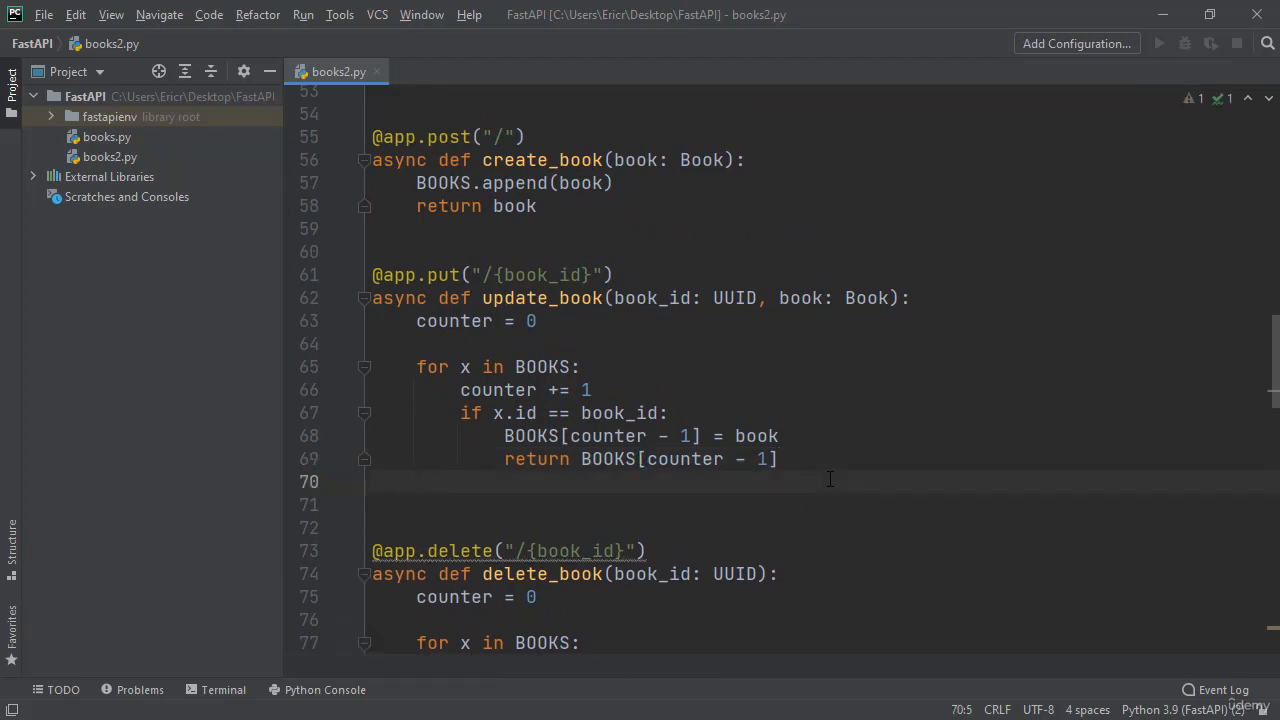
Step: Begin typing raise on the new line after read_book's for loop
text(rai)
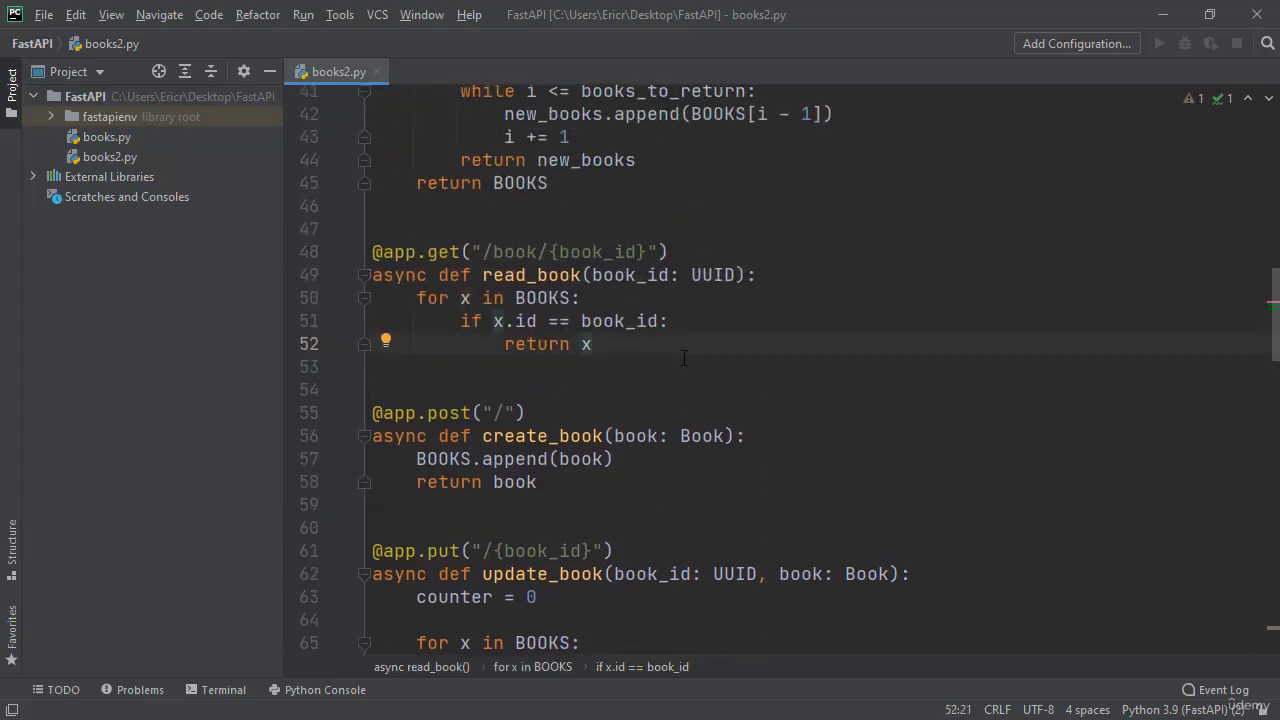
text(ra)
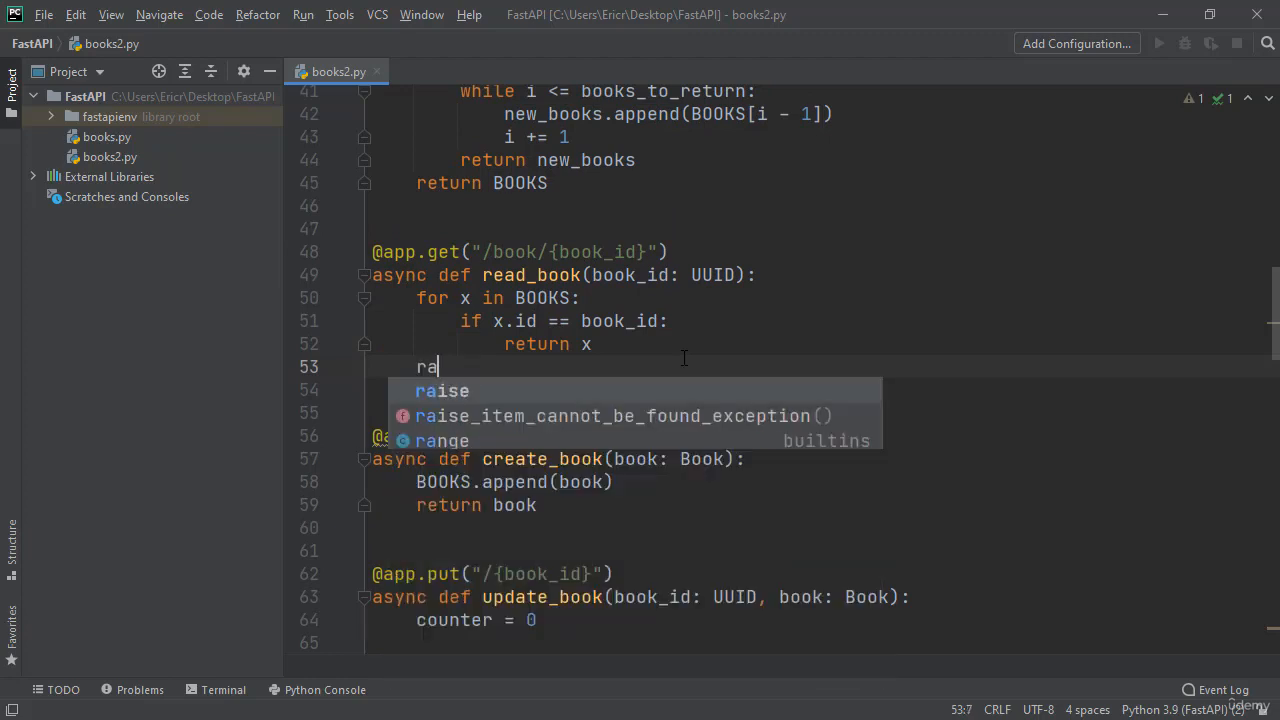